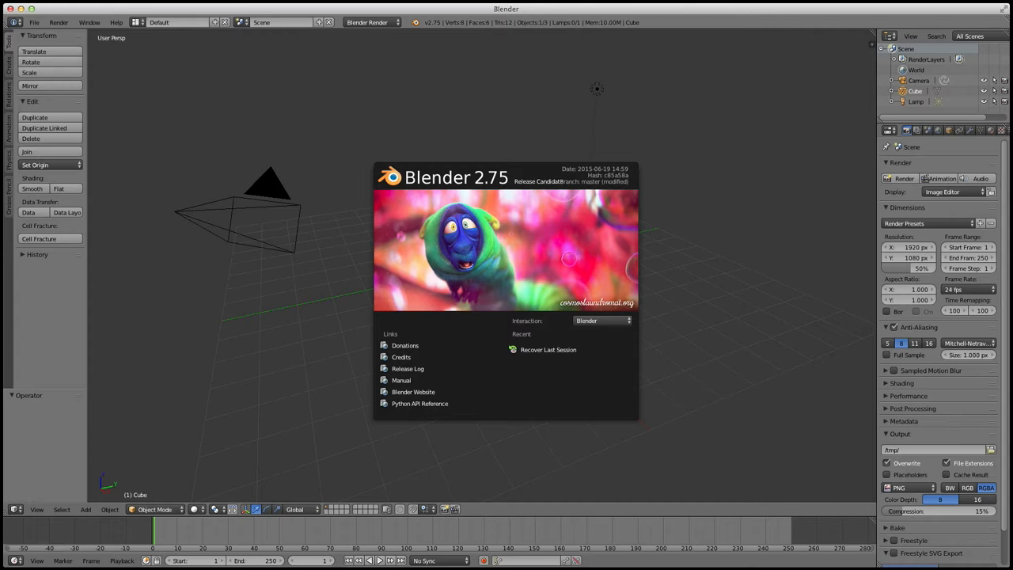
{"action": "mouse_move", "coordinate": [602, 363]}
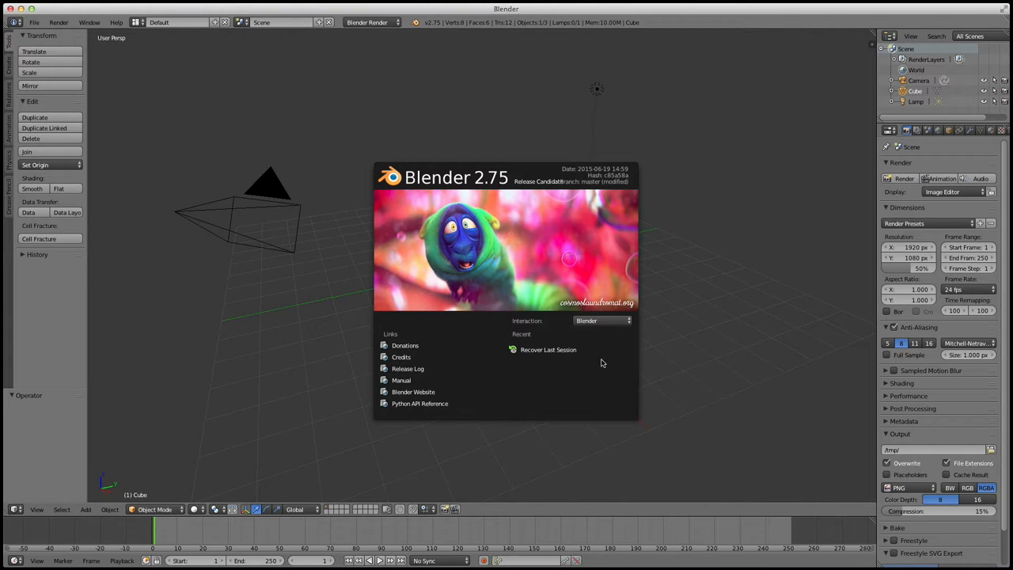
Step: Dismiss the Blender 2.75 startup splash to reveal the default cube, camera and lamp scene
{"action": "left_click", "coordinate": [294, 193]}
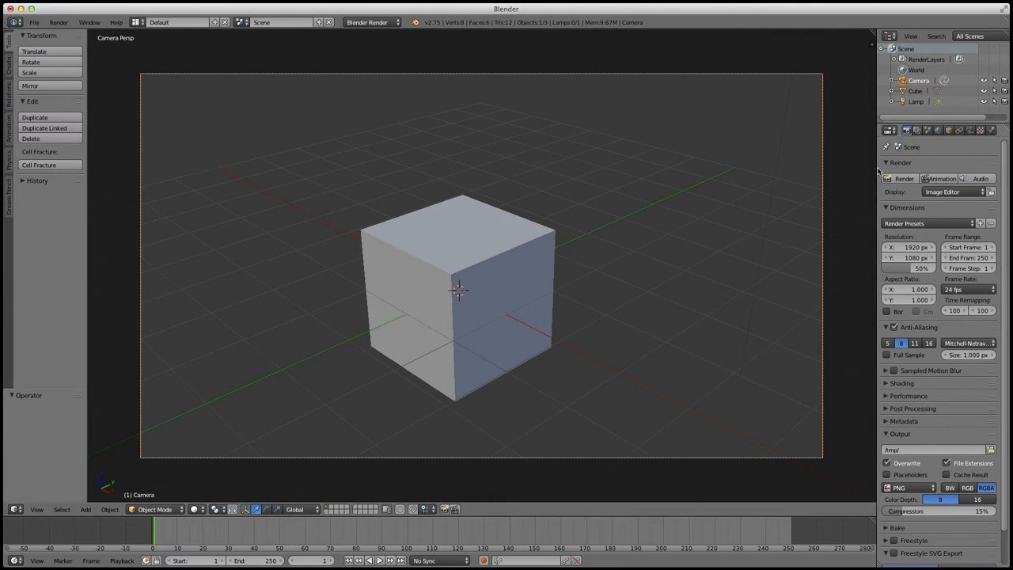
Step: Show safe-area guides on the scene camera using the stock 16:9 preset
{"action": "left_click", "coordinate": [899, 129]}
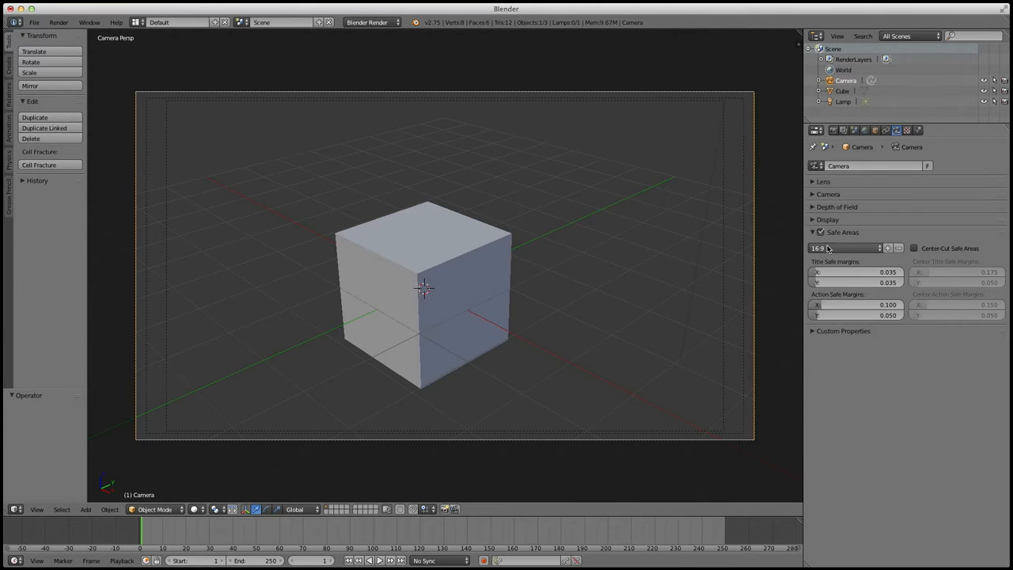
{"action": "left_click", "coordinate": [842, 247]}
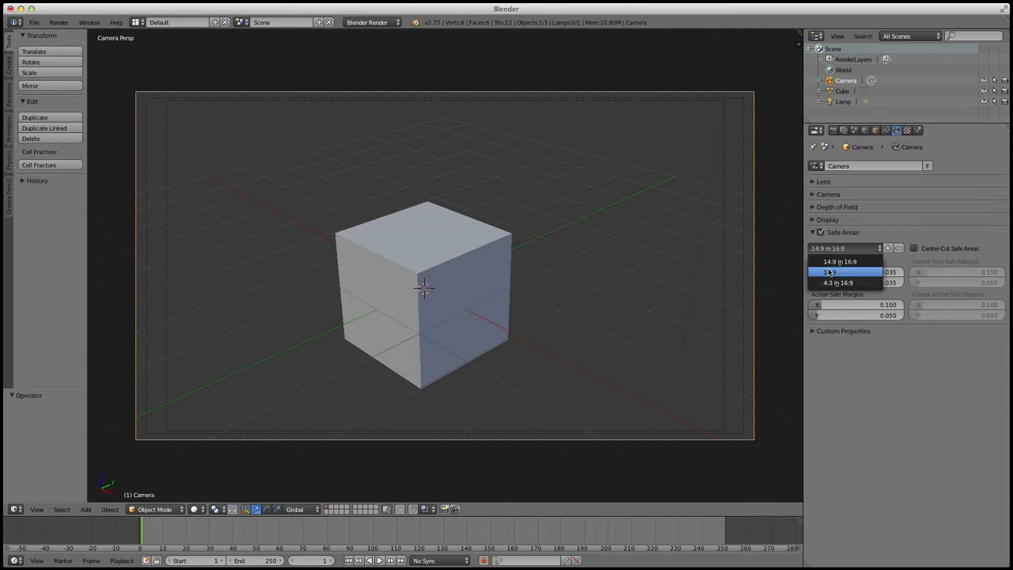
{"action": "left_click", "coordinate": [829, 272]}
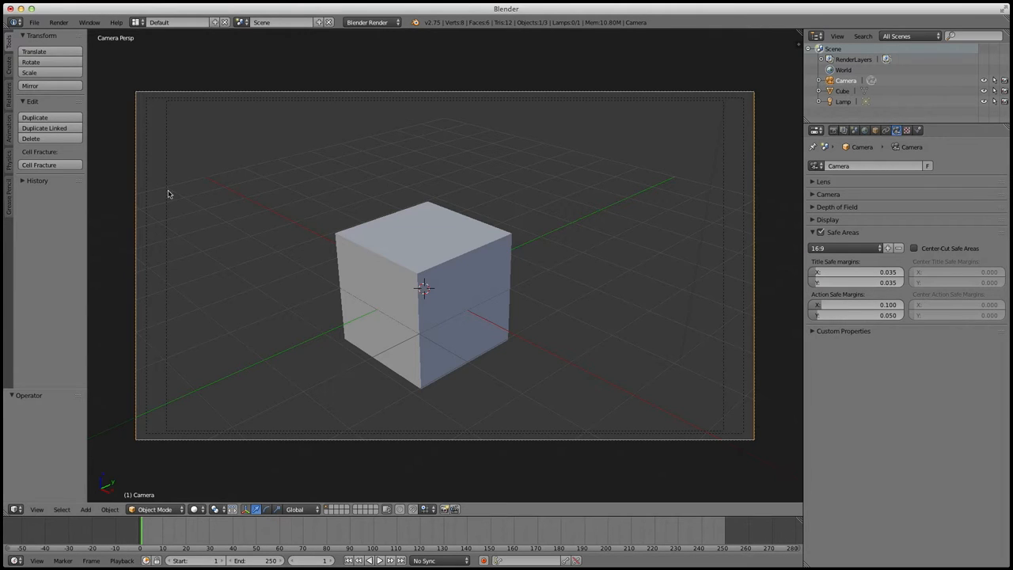
{"action": "mouse_move", "coordinate": [437, 136]}
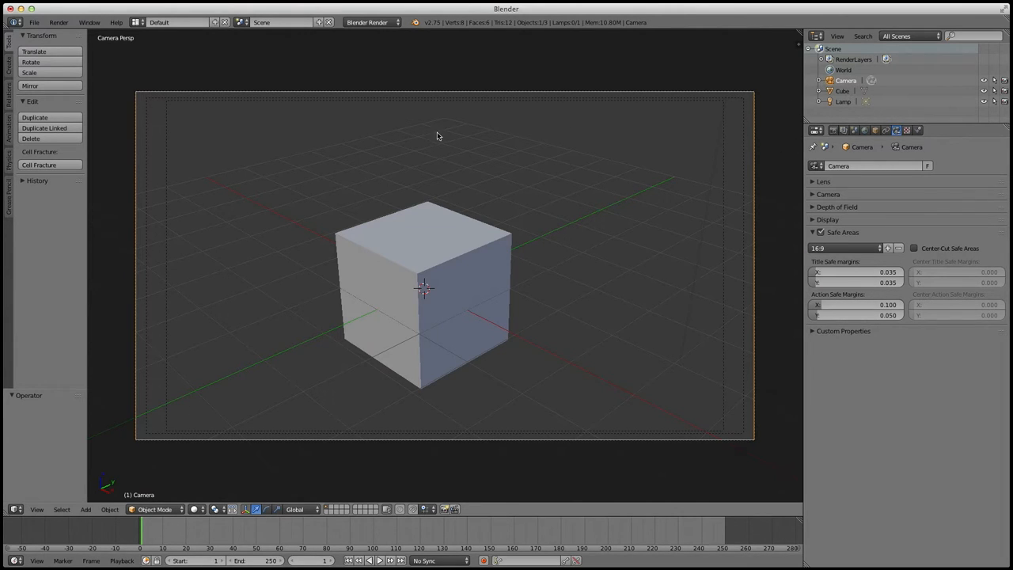
{"action": "mouse_move", "coordinate": [734, 466]}
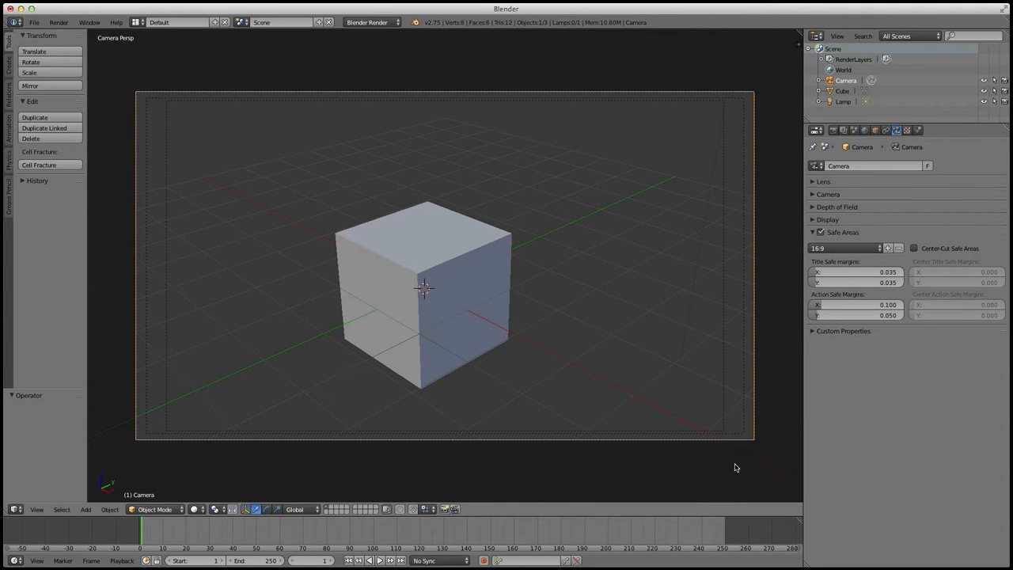
{"action": "mouse_move", "coordinate": [624, 107]}
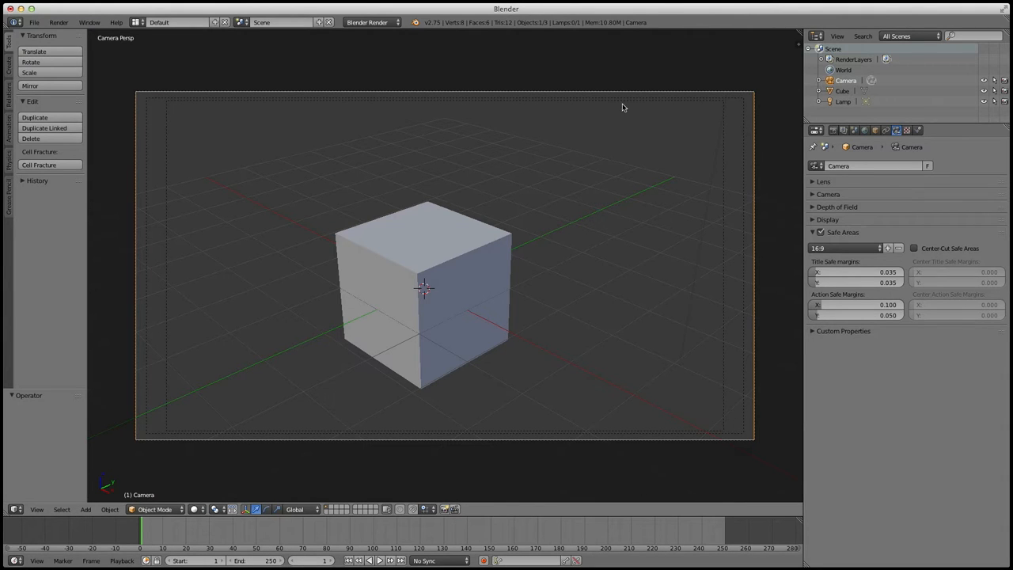
{"action": "mouse_move", "coordinate": [198, 89]}
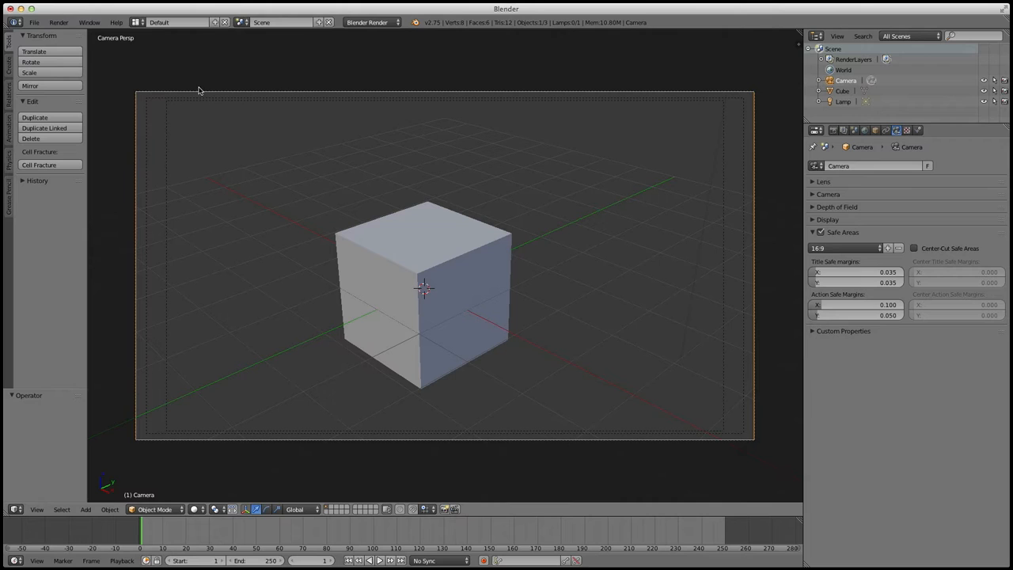
{"action": "mouse_move", "coordinate": [674, 392]}
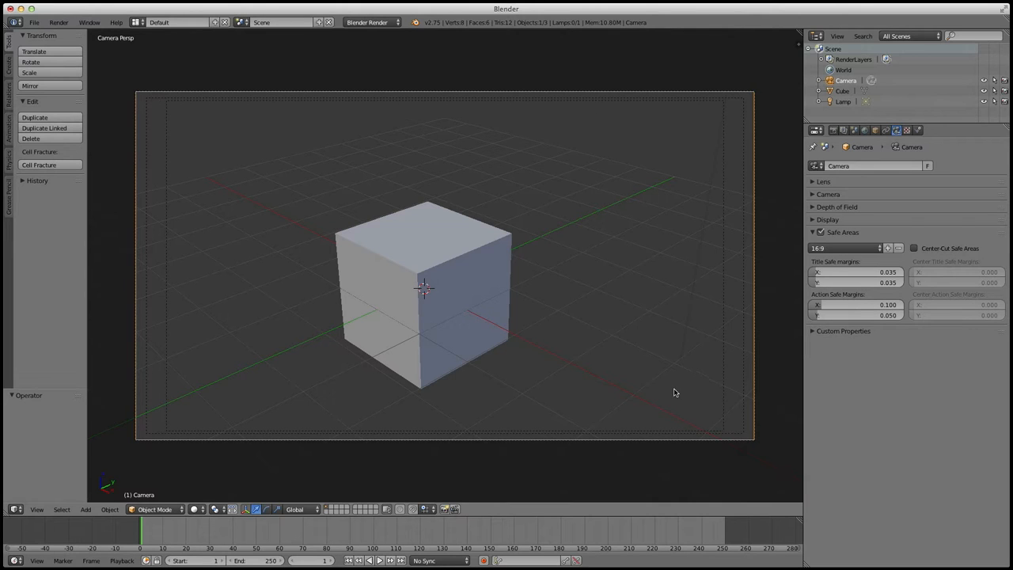
{"action": "mouse_move", "coordinate": [674, 405]}
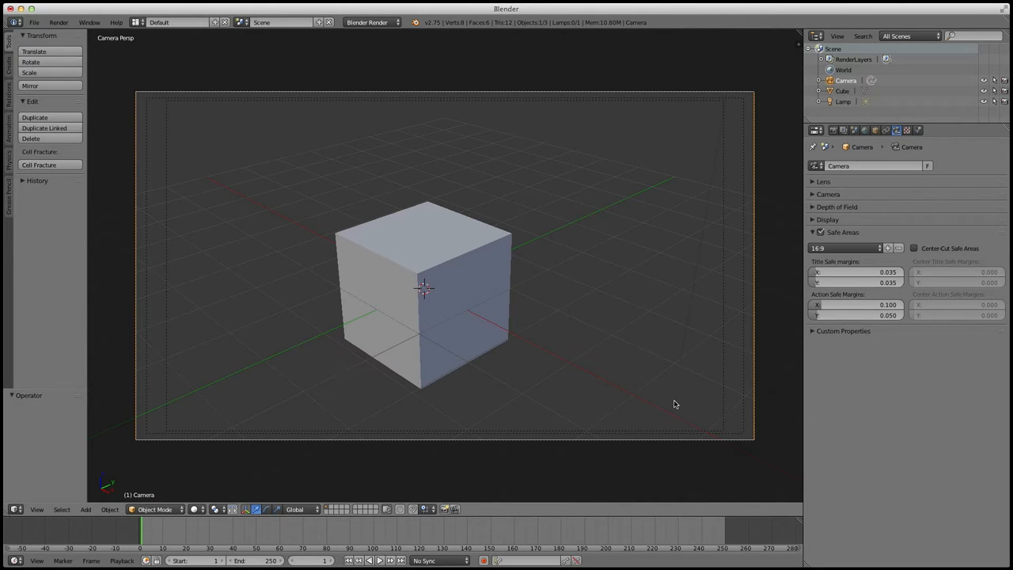
{"action": "mouse_move", "coordinate": [102, 456]}
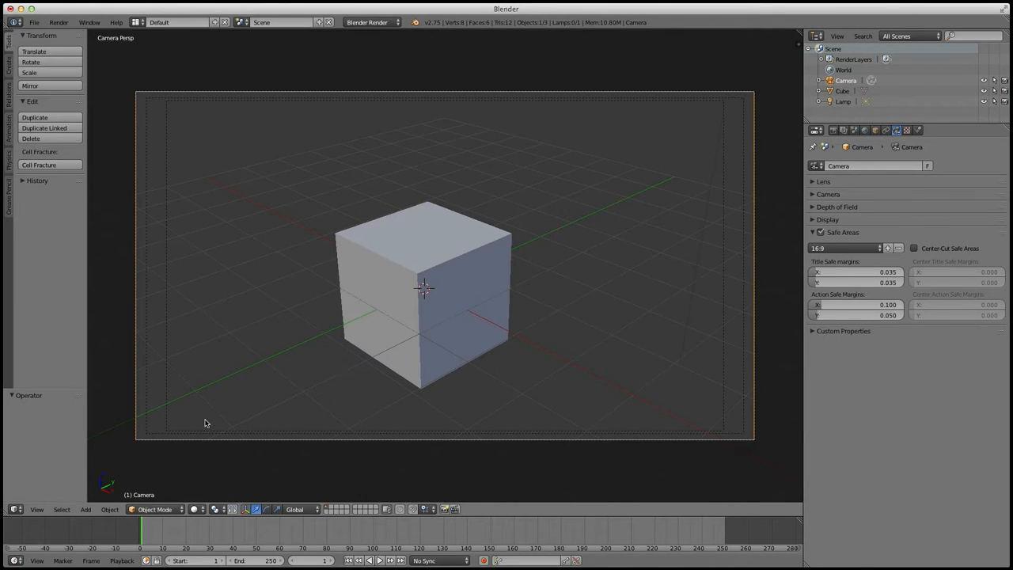
{"action": "mouse_move", "coordinate": [127, 258]}
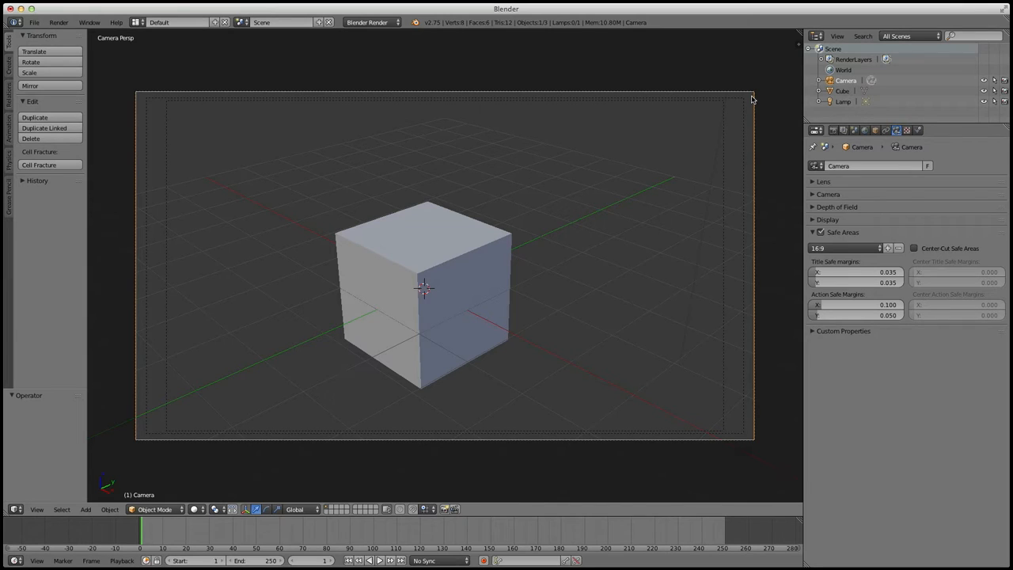
{"action": "mouse_move", "coordinate": [741, 240]}
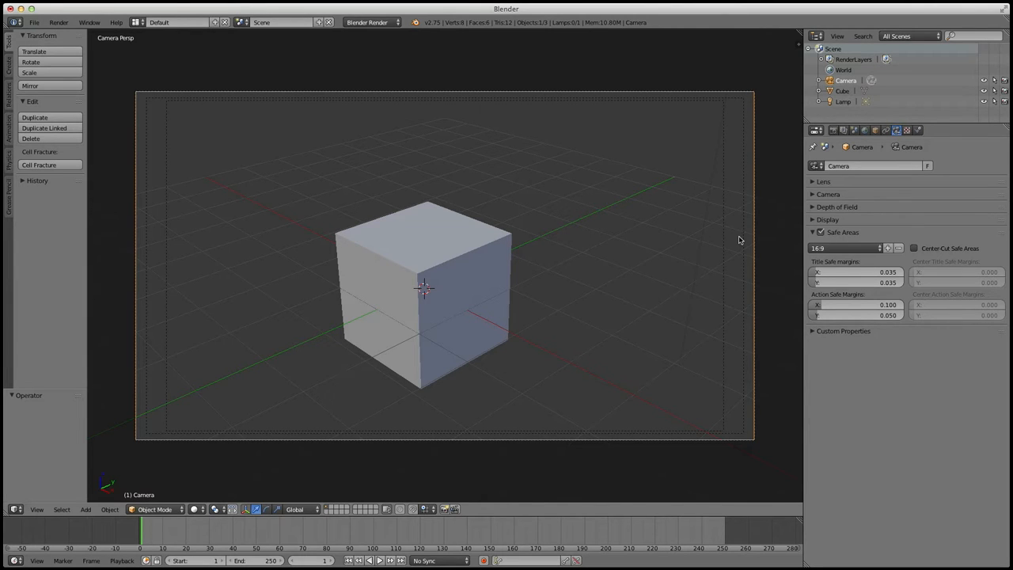
{"action": "mouse_move", "coordinate": [206, 386]}
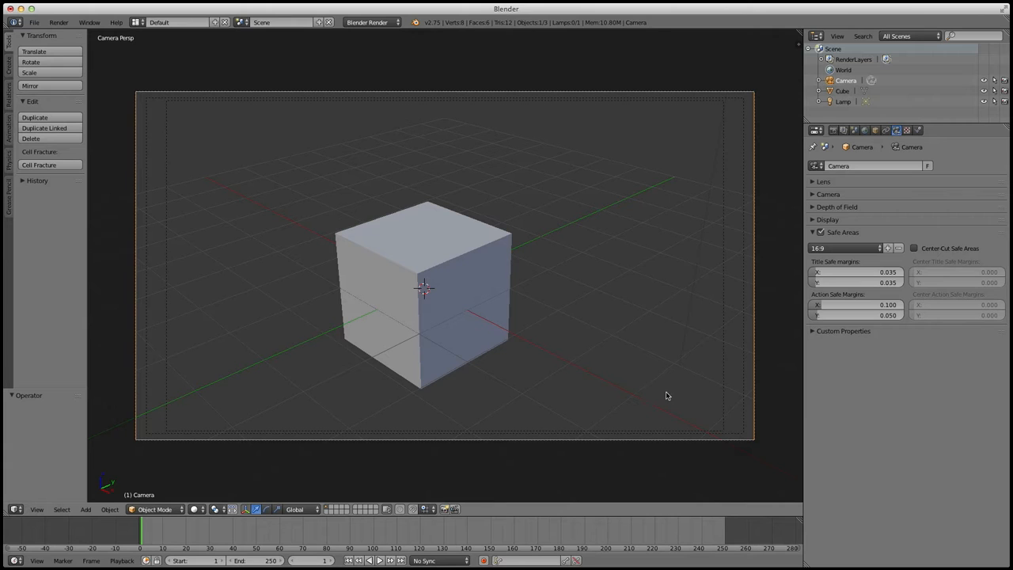
{"action": "mouse_move", "coordinate": [178, 100]}
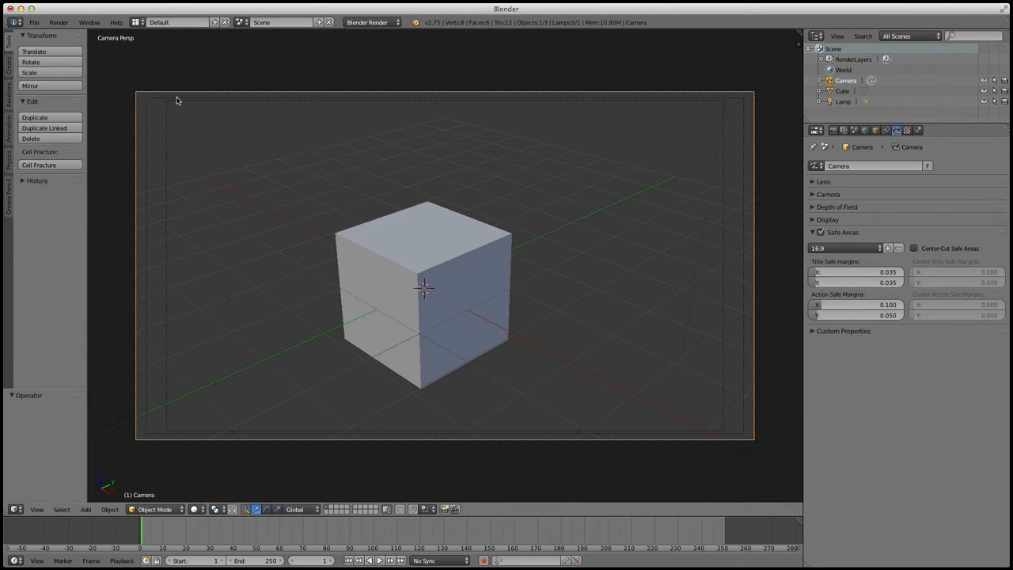
{"action": "mouse_move", "coordinate": [167, 158]}
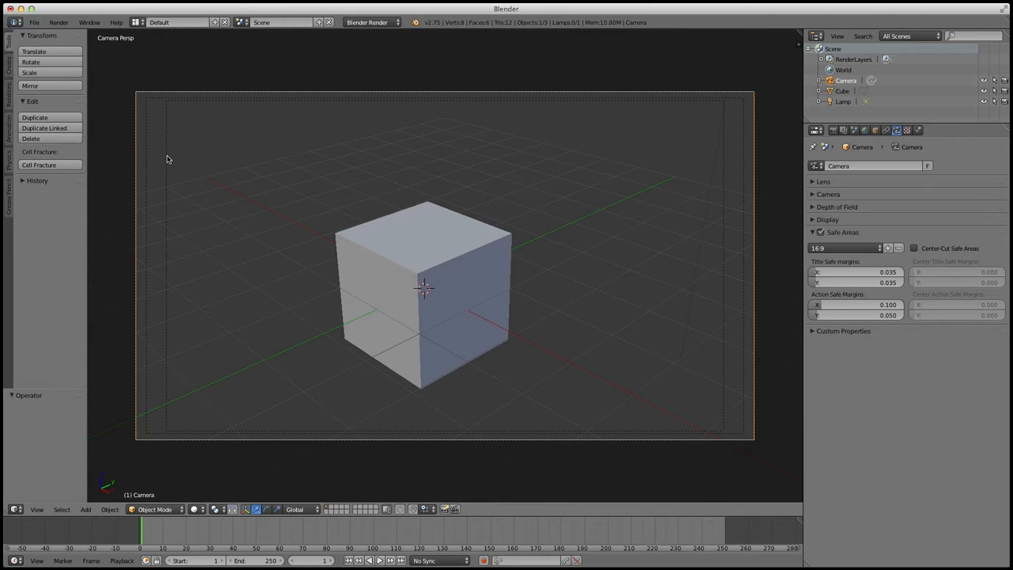
{"action": "mouse_move", "coordinate": [668, 351]}
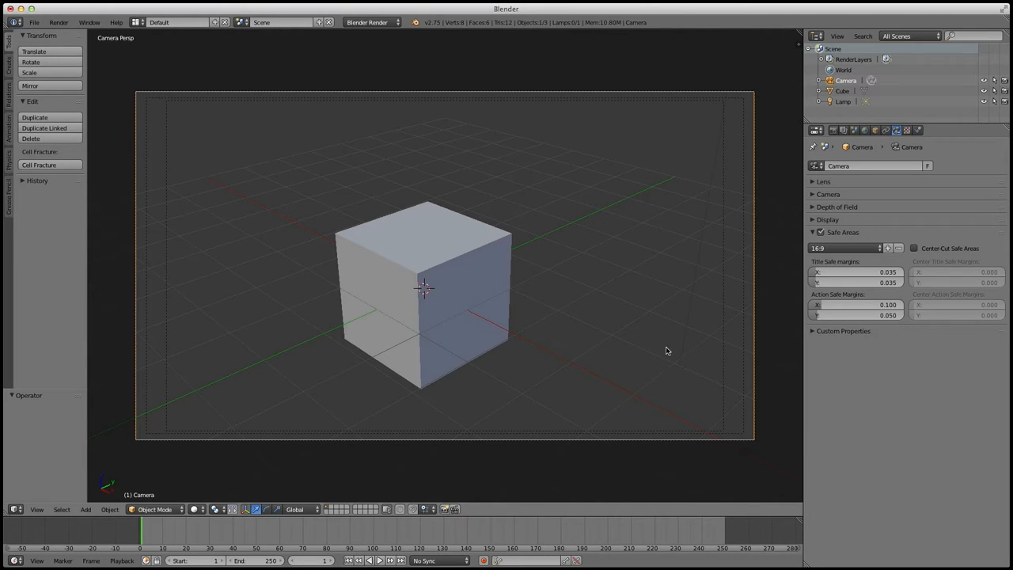
{"action": "mouse_move", "coordinate": [509, 434]}
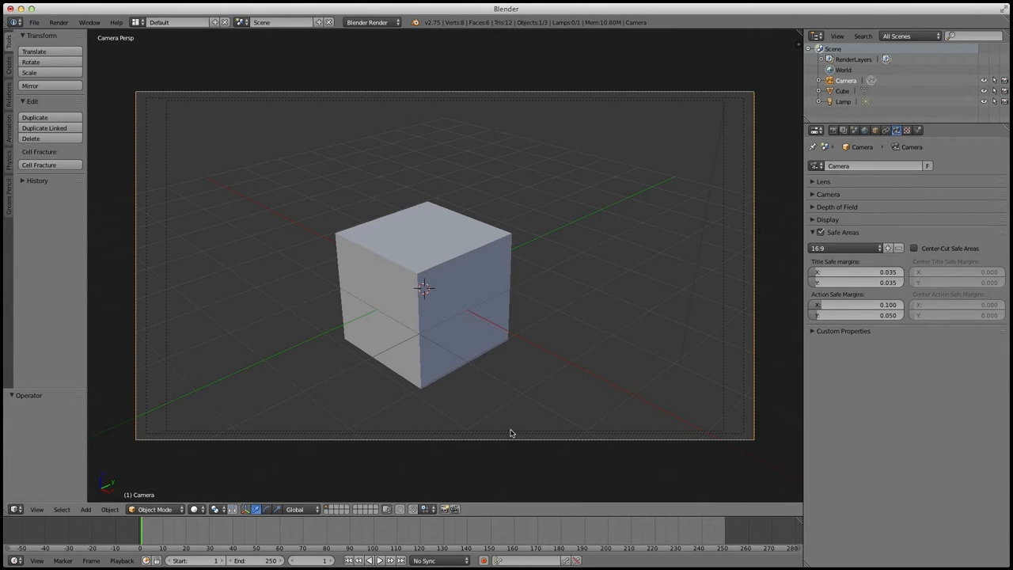
{"action": "mouse_move", "coordinate": [520, 406]}
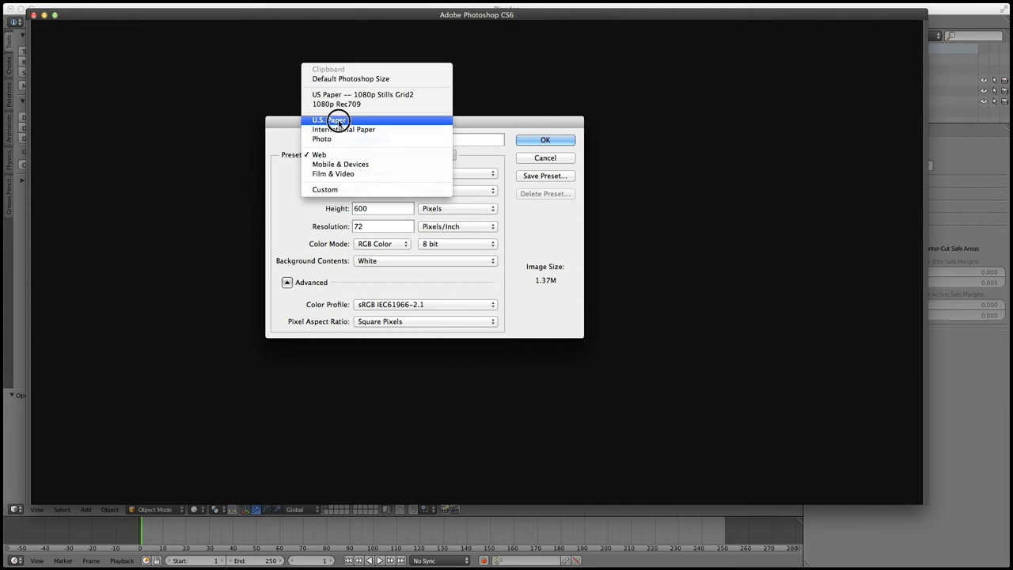
Step: Create a new 1920×1080 HDTV document from the Film & Video preset
{"action": "left_click", "coordinate": [332, 173]}
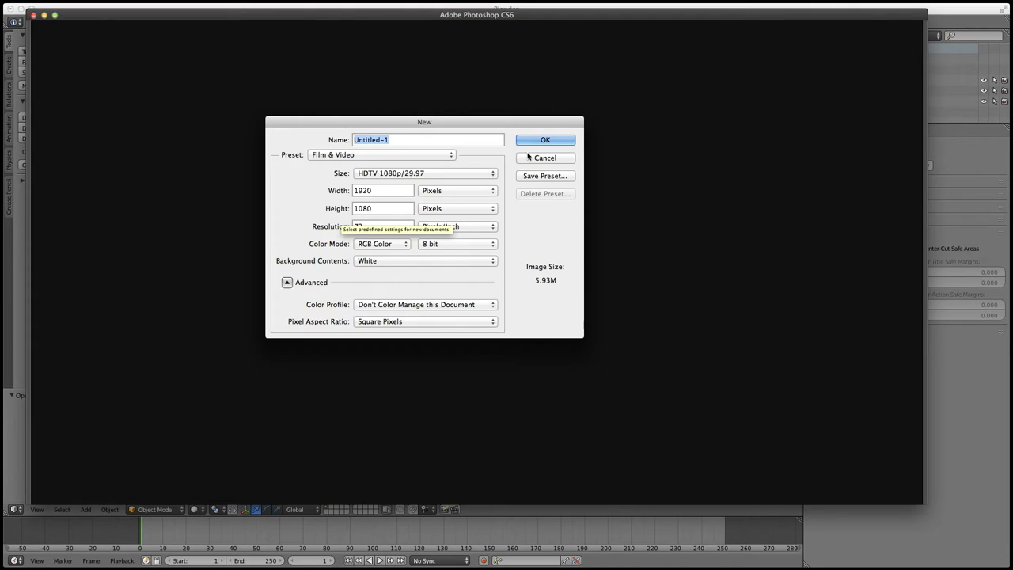
{"action": "left_click", "coordinate": [544, 140]}
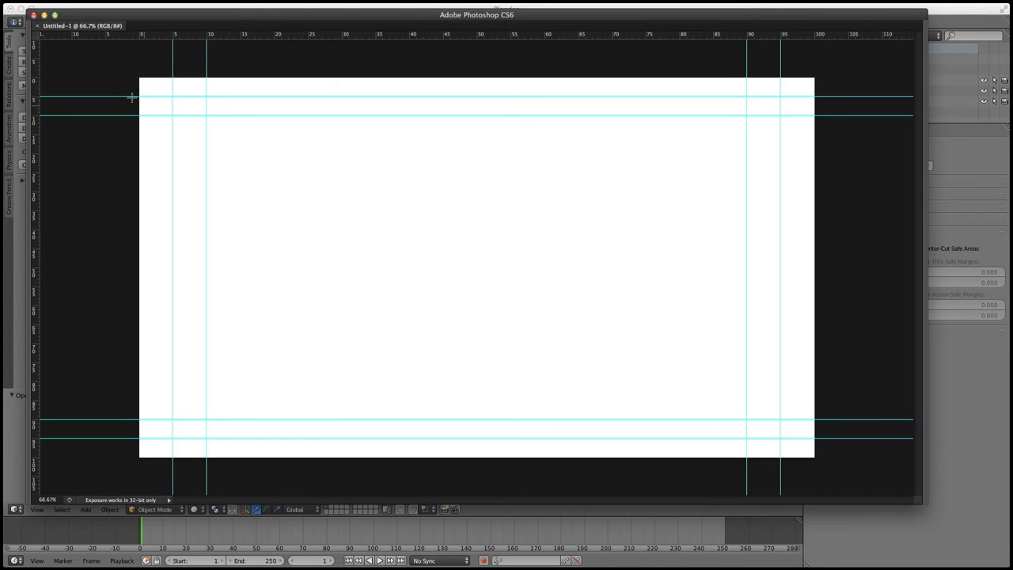
{"action": "mouse_move", "coordinate": [73, 95]}
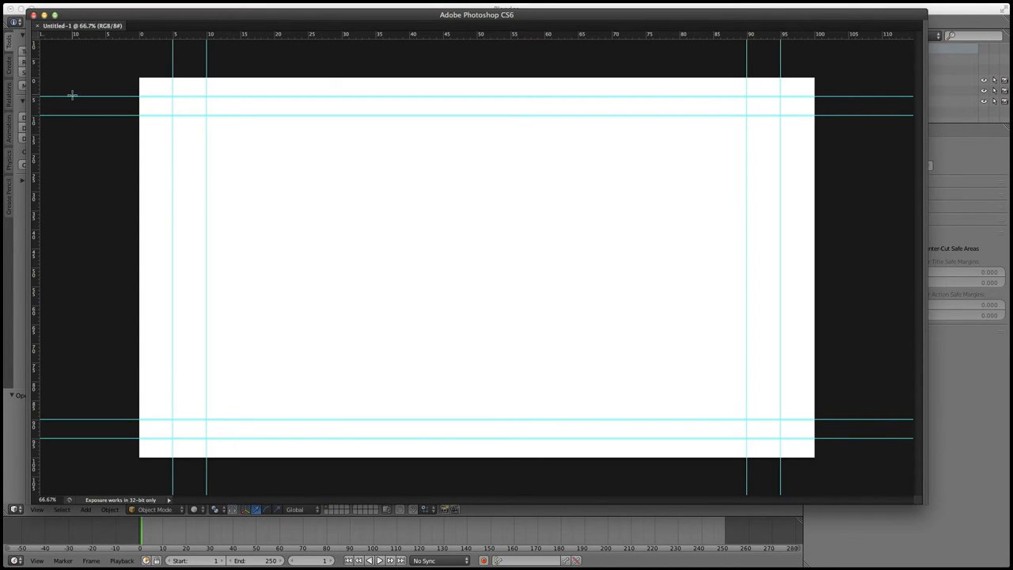
{"action": "mouse_move", "coordinate": [443, 133]}
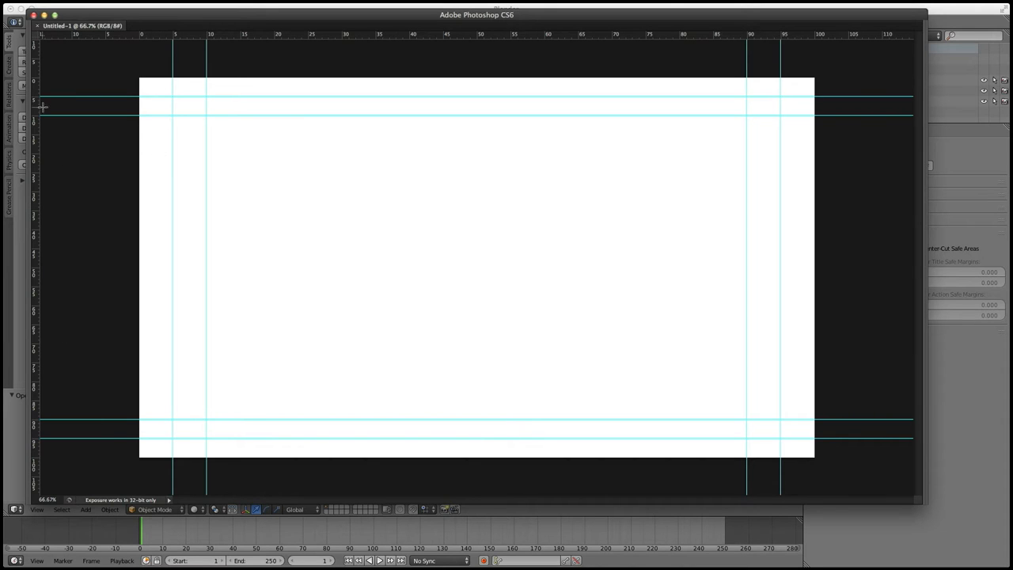
{"action": "mouse_move", "coordinate": [85, 390]}
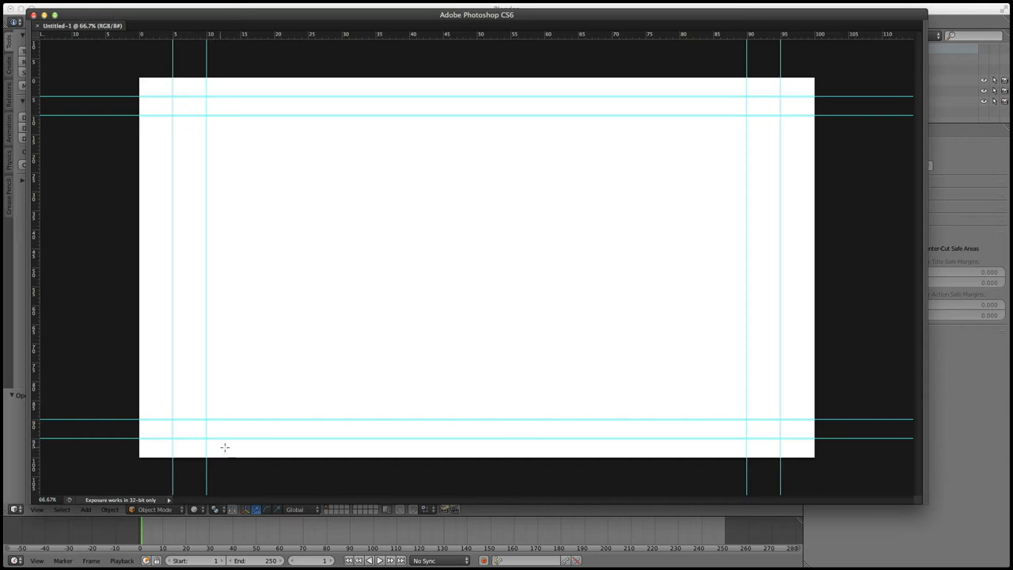
{"action": "mouse_move", "coordinate": [165, 437]}
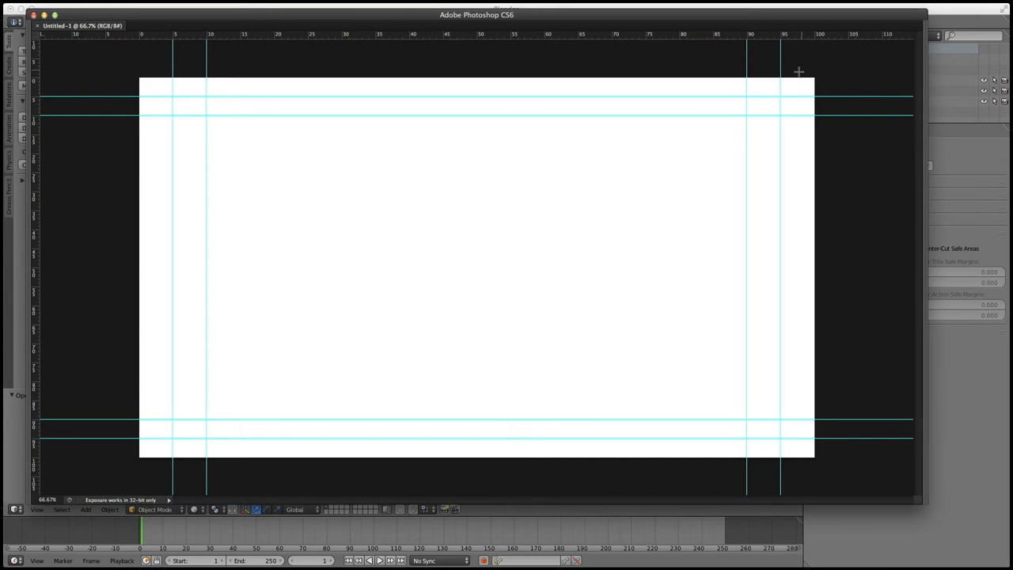
{"action": "mouse_move", "coordinate": [418, 68]}
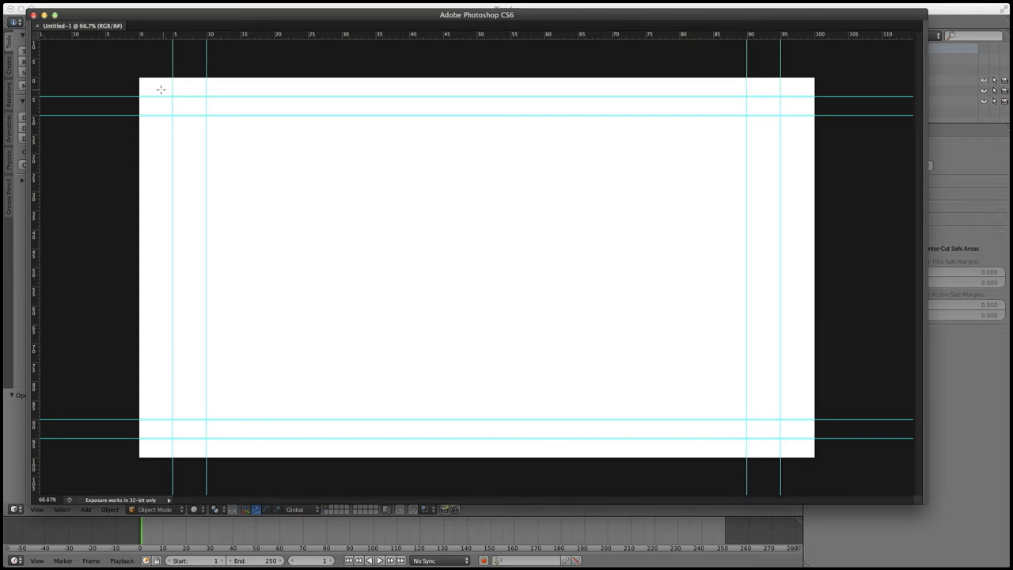
{"action": "mouse_move", "coordinate": [97, 93]}
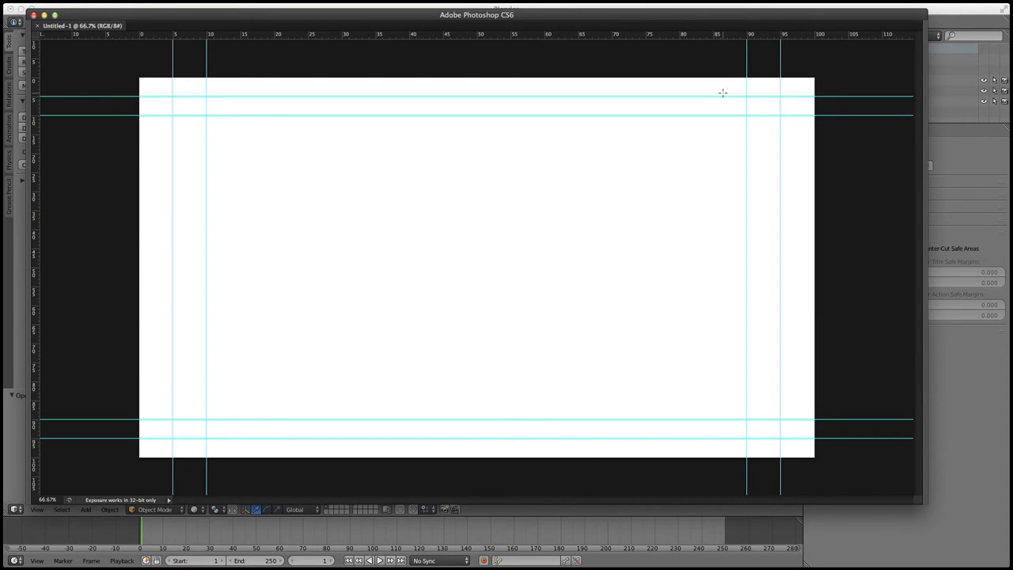
{"action": "mouse_move", "coordinate": [212, 367]}
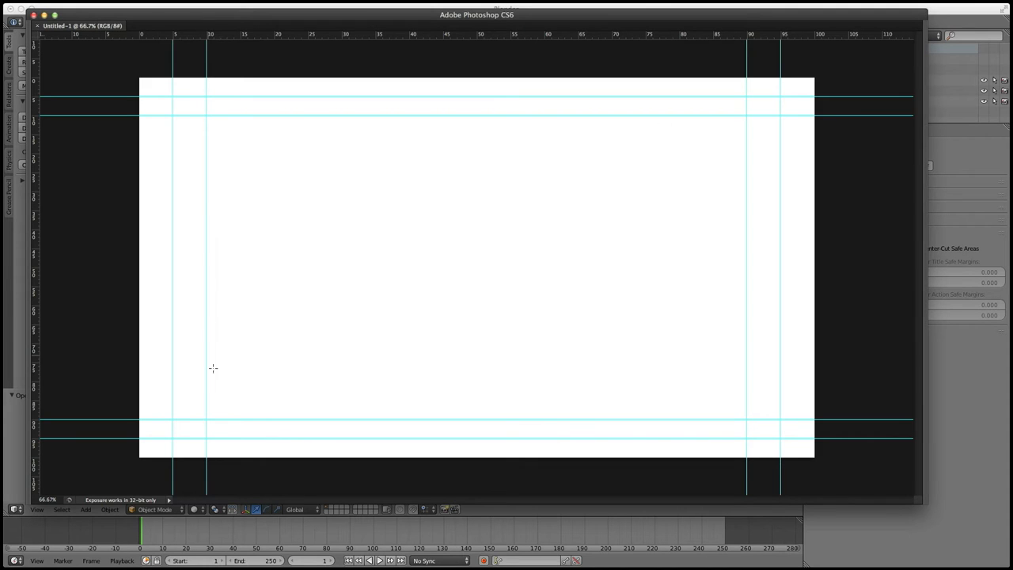
{"action": "mouse_move", "coordinate": [706, 288]}
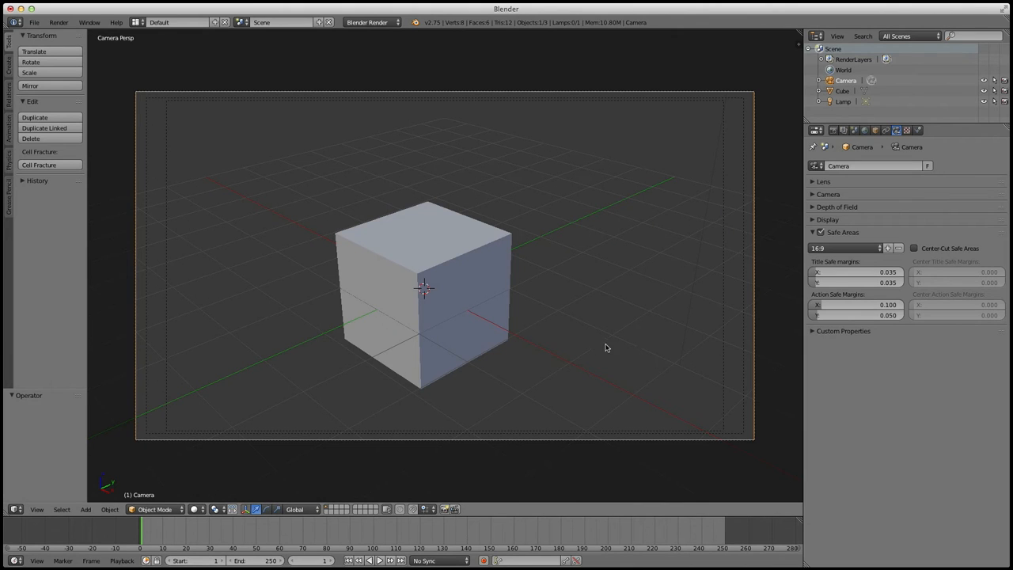
{"action": "mouse_move", "coordinate": [345, 120]}
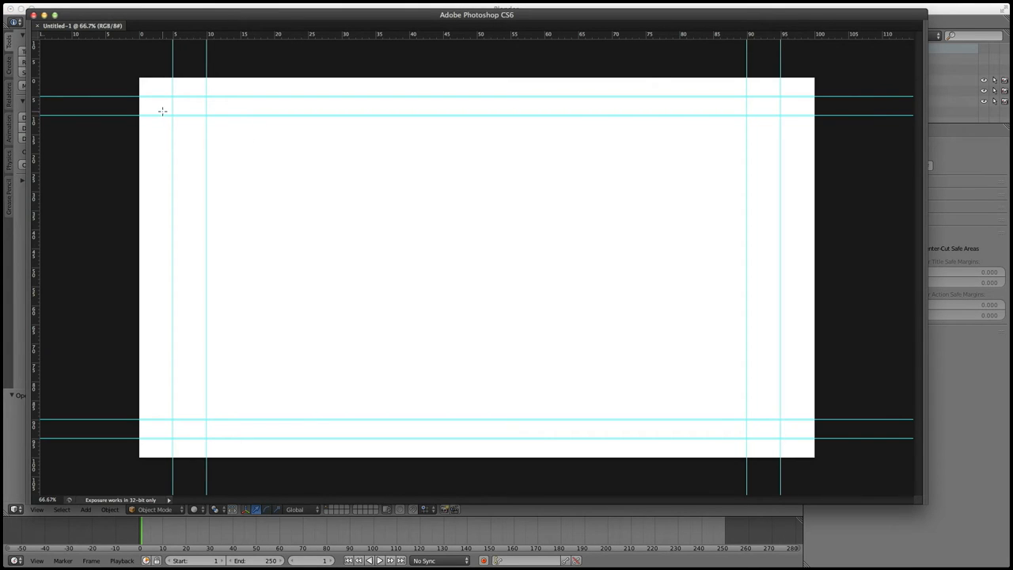
{"action": "mouse_move", "coordinate": [231, 99]}
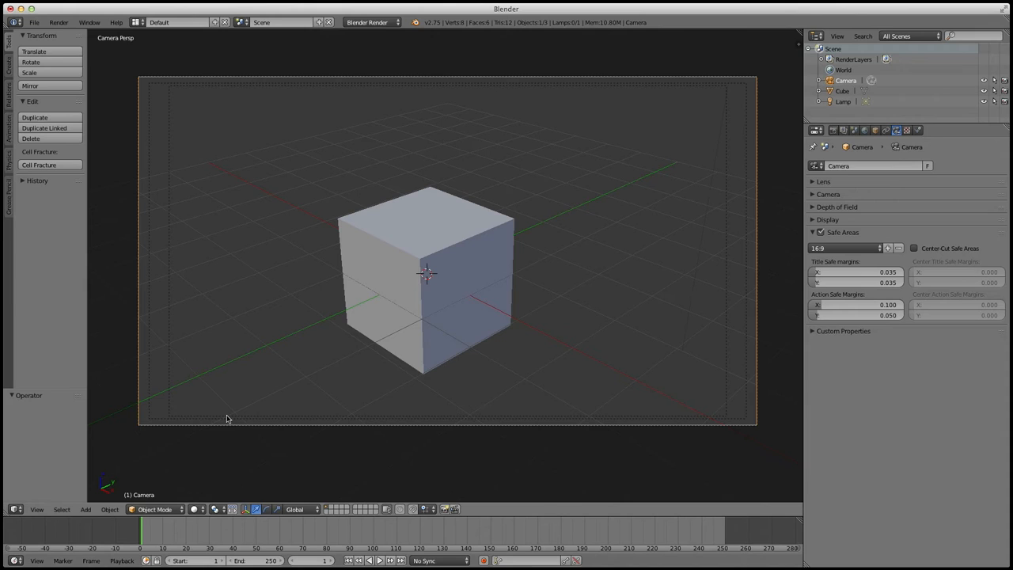
{"action": "mouse_move", "coordinate": [227, 422]}
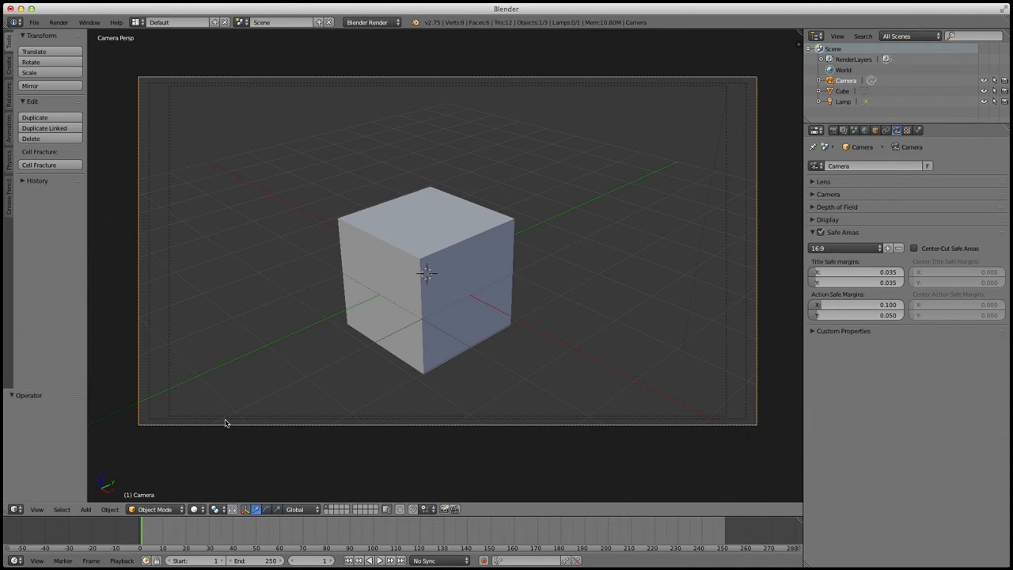
{"action": "mouse_move", "coordinate": [145, 333]}
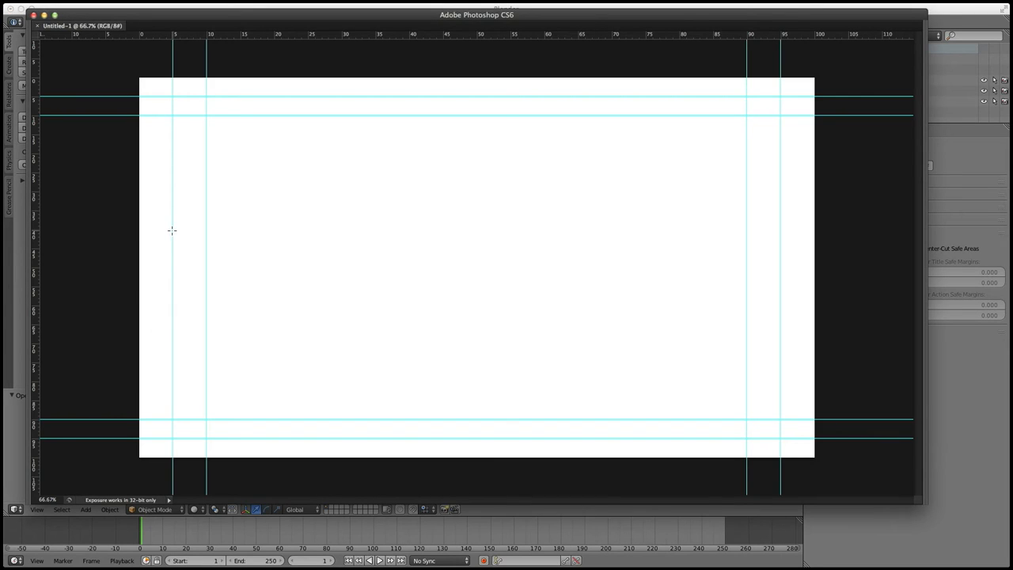
{"action": "mouse_move", "coordinate": [183, 236]}
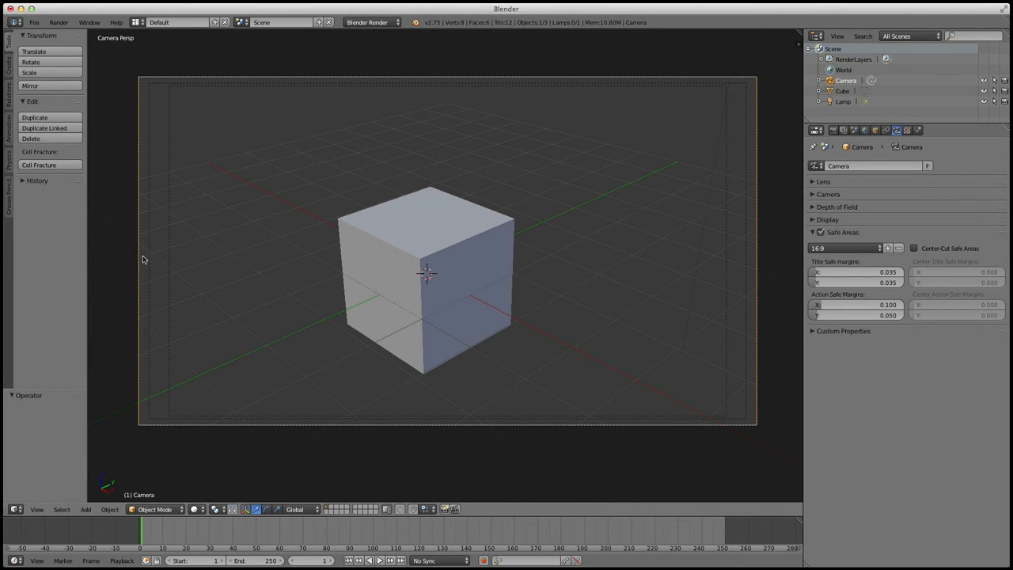
{"action": "mouse_move", "coordinate": [215, 272]}
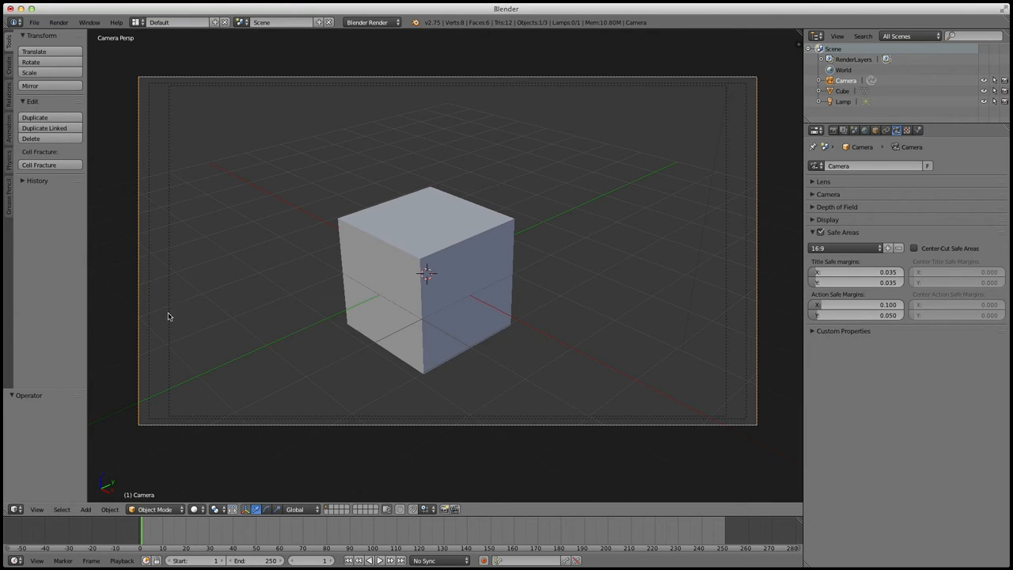
{"action": "mouse_move", "coordinate": [168, 272]}
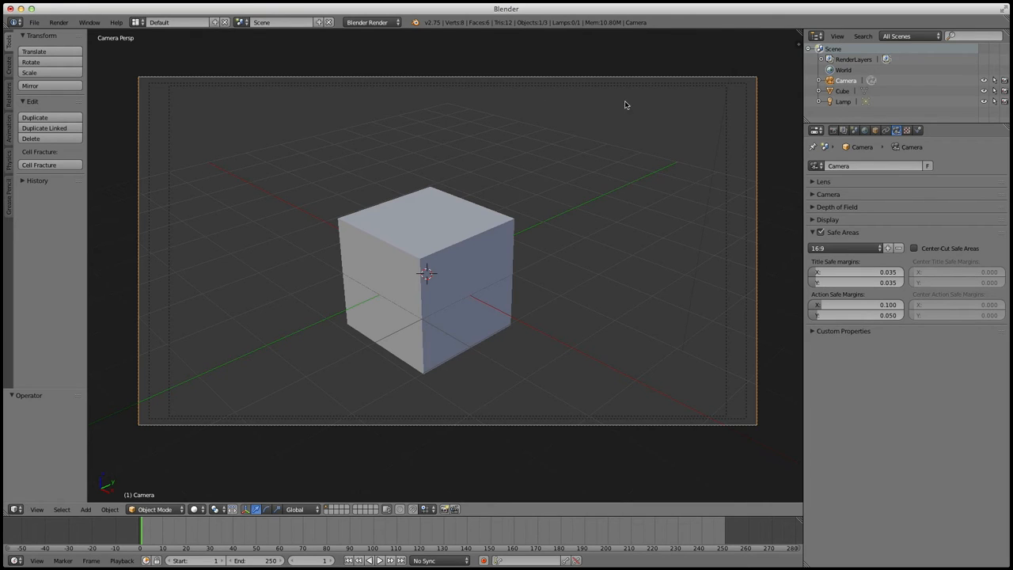
{"action": "mouse_move", "coordinate": [500, 362]}
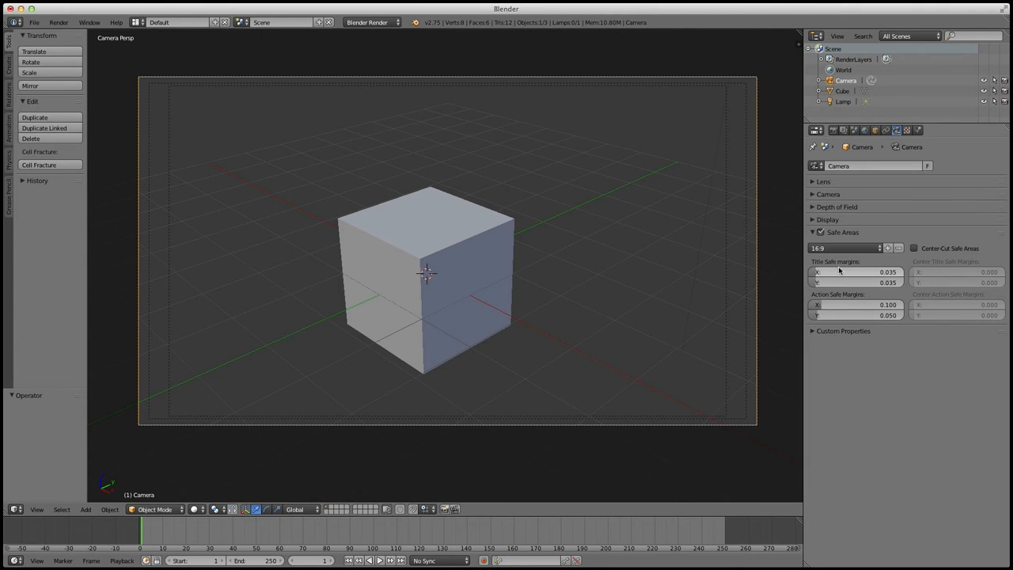
{"action": "mouse_move", "coordinate": [858, 272]}
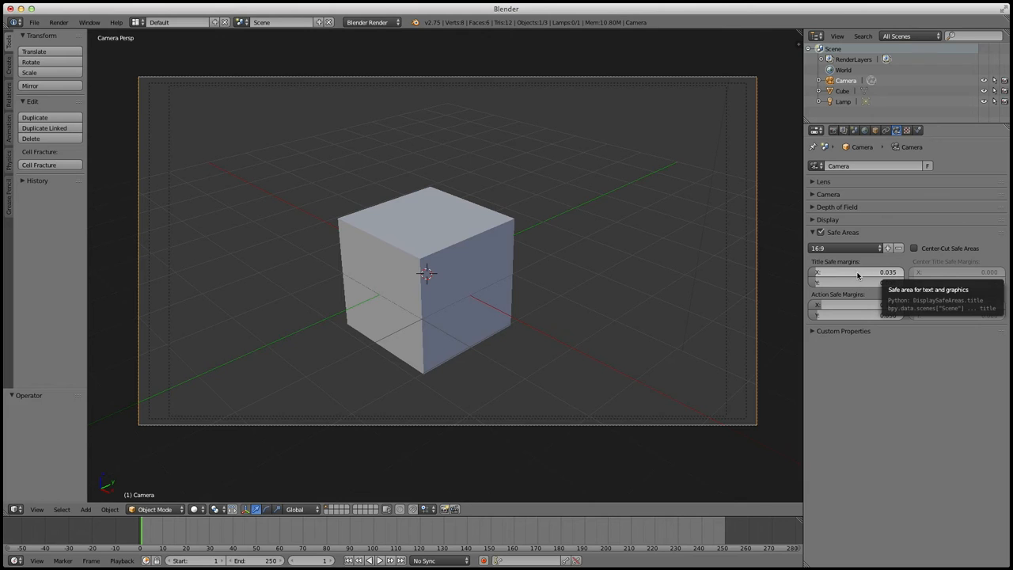
Step: Raise the camera's title-safe X and Y margins to 0.200
{"action": "left_click", "coordinate": [857, 272]}
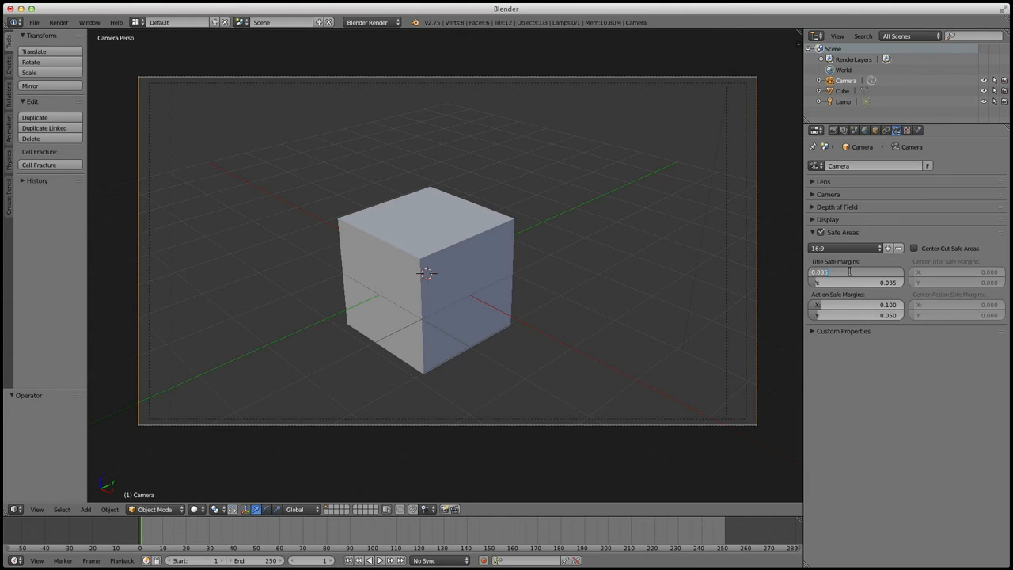
{"action": "left_click", "coordinate": [855, 272]}
{"action": "type", "text": "0.200"}
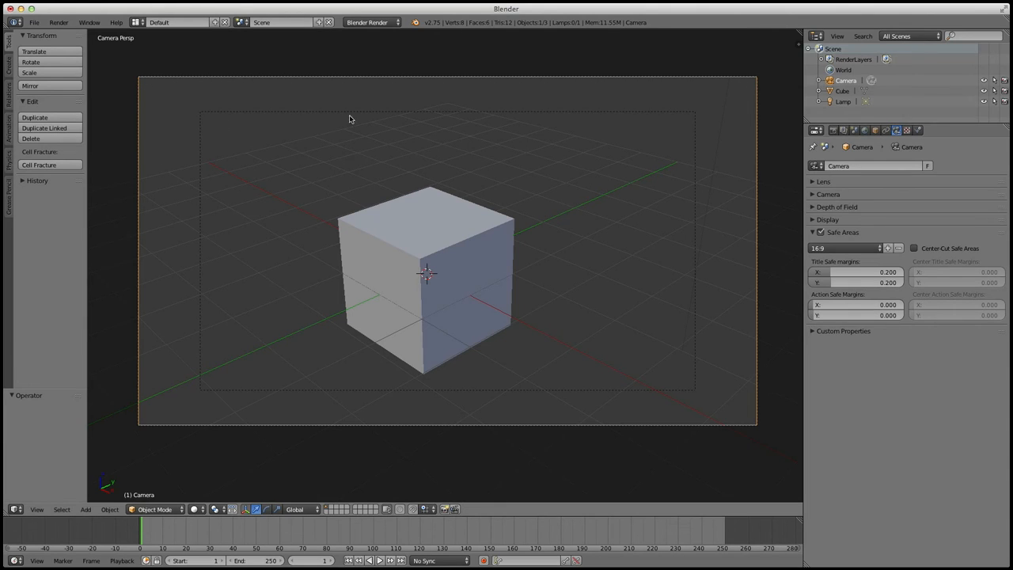
{"action": "mouse_move", "coordinate": [709, 187]}
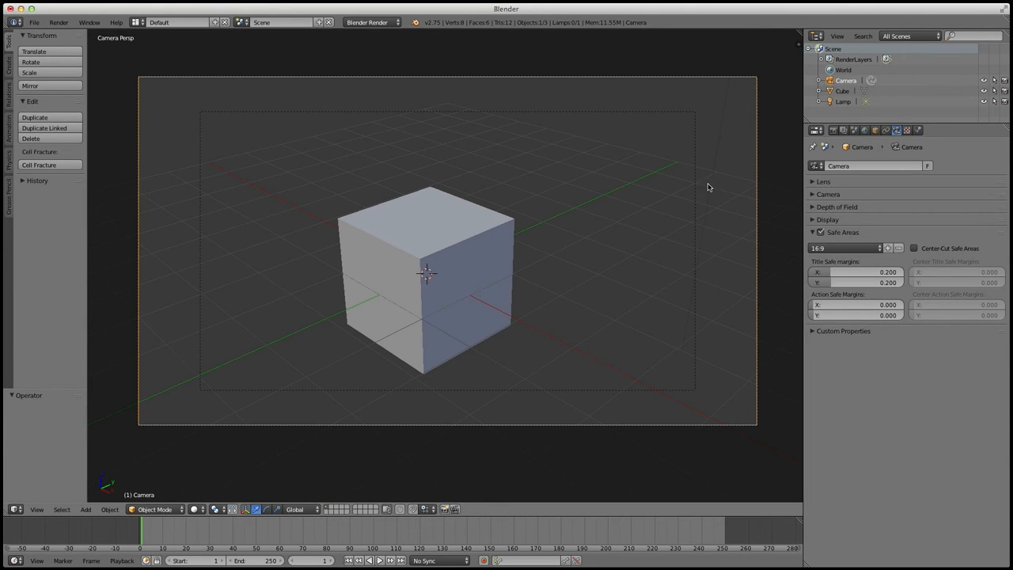
{"action": "mouse_move", "coordinate": [194, 236]}
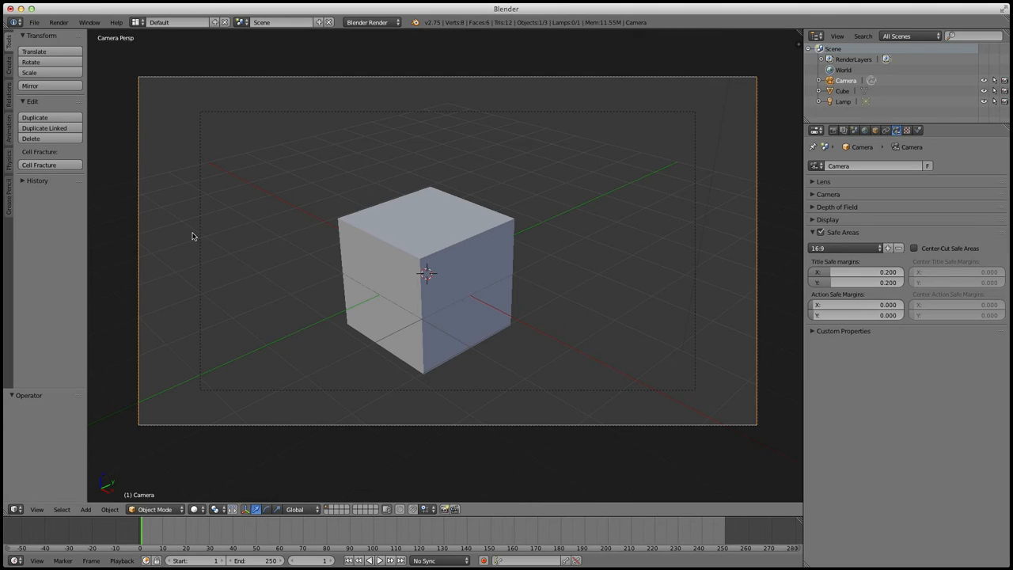
{"action": "mouse_move", "coordinate": [768, 165]}
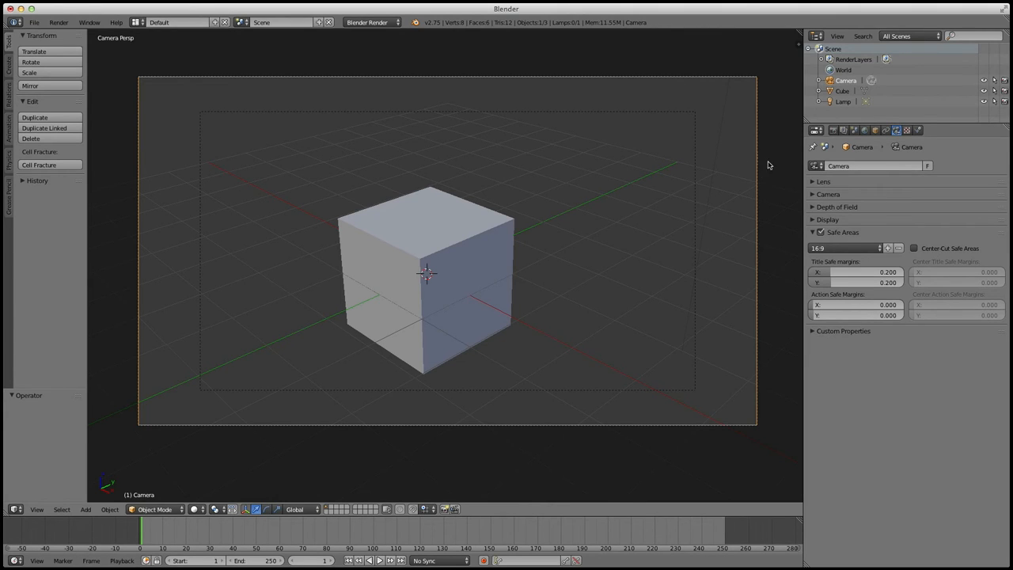
{"action": "mouse_move", "coordinate": [720, 152]}
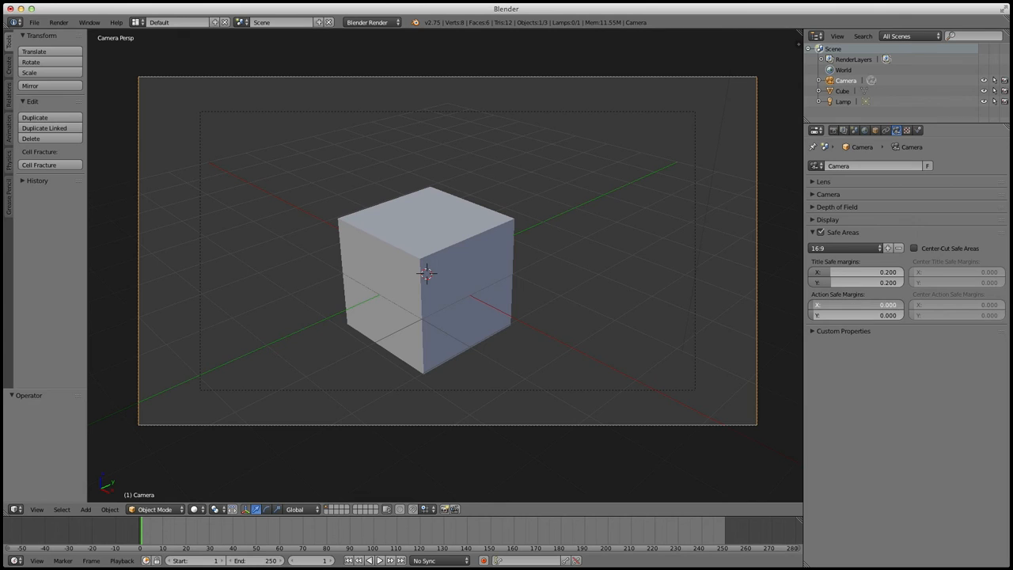
Step: Adjust a value in the camera's Safe Areas panel
{"action": "left_click", "coordinate": [854, 304]}
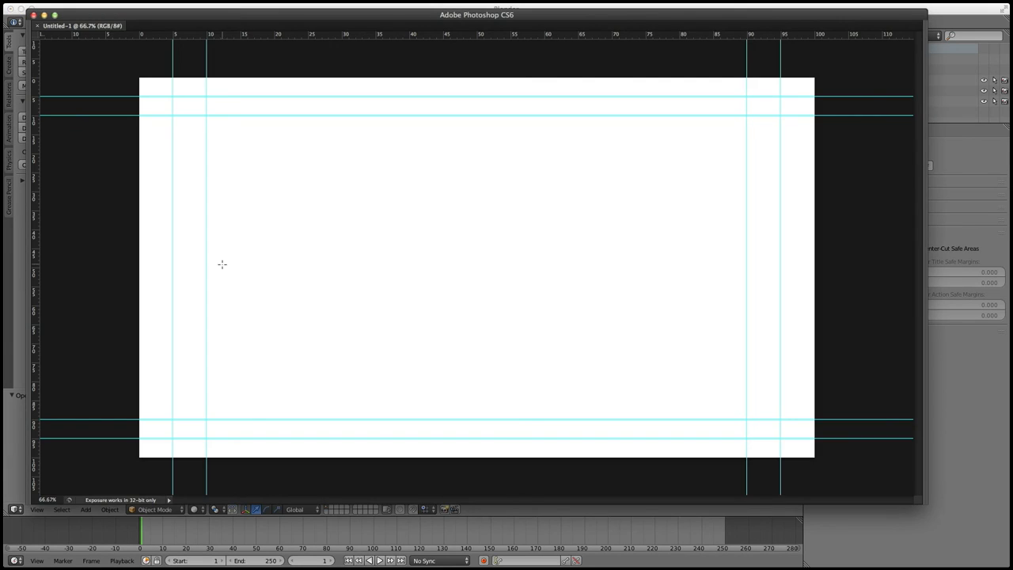
{"action": "mouse_move", "coordinate": [716, 188]}
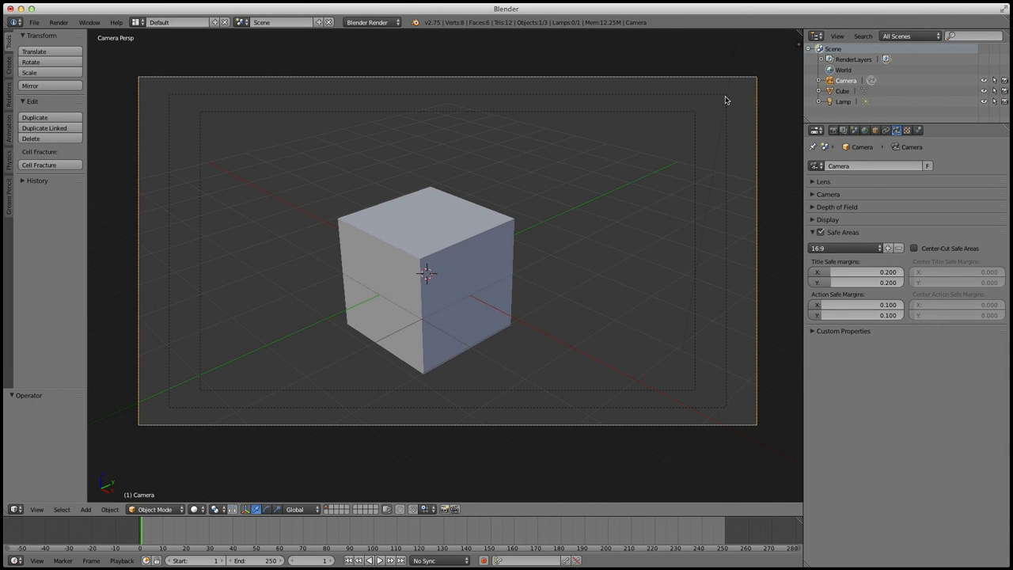
{"action": "mouse_move", "coordinate": [760, 298]}
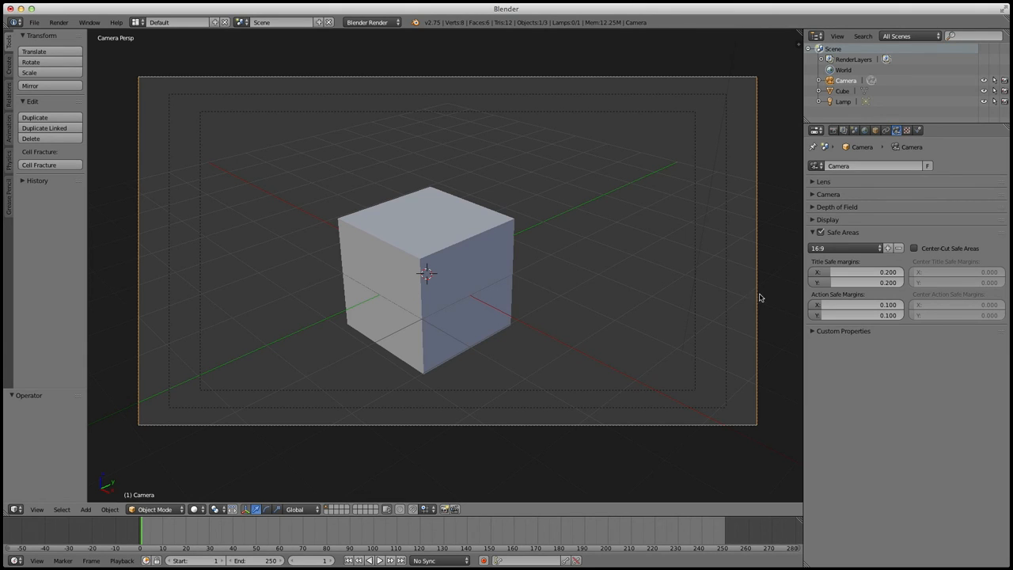
Step: Enable Center-Cut Safe Areas so the camera gets editable center-cut margins
{"action": "left_click", "coordinate": [914, 247]}
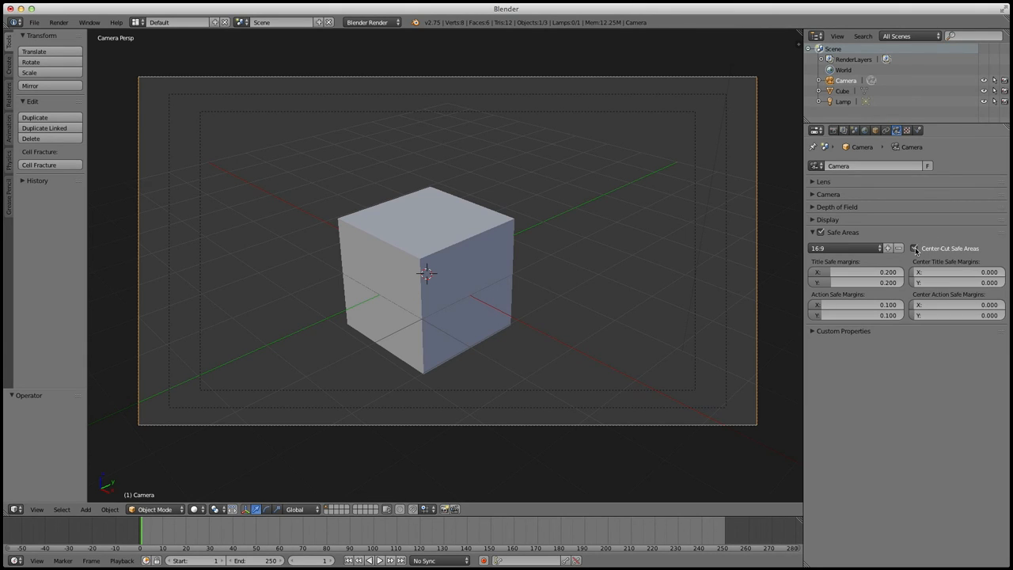
{"action": "left_click", "coordinate": [914, 247]}
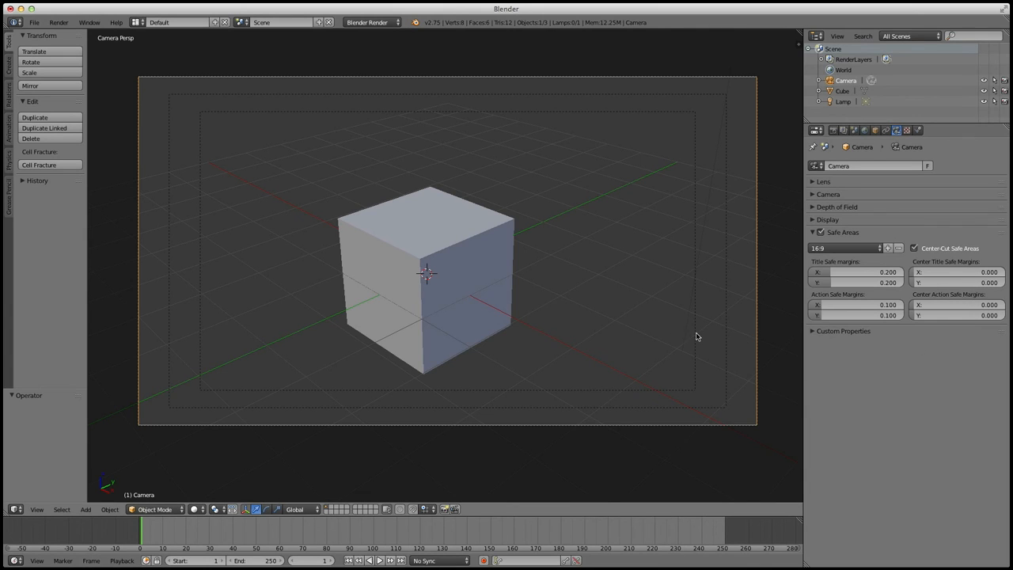
{"action": "mouse_move", "coordinate": [627, 64]}
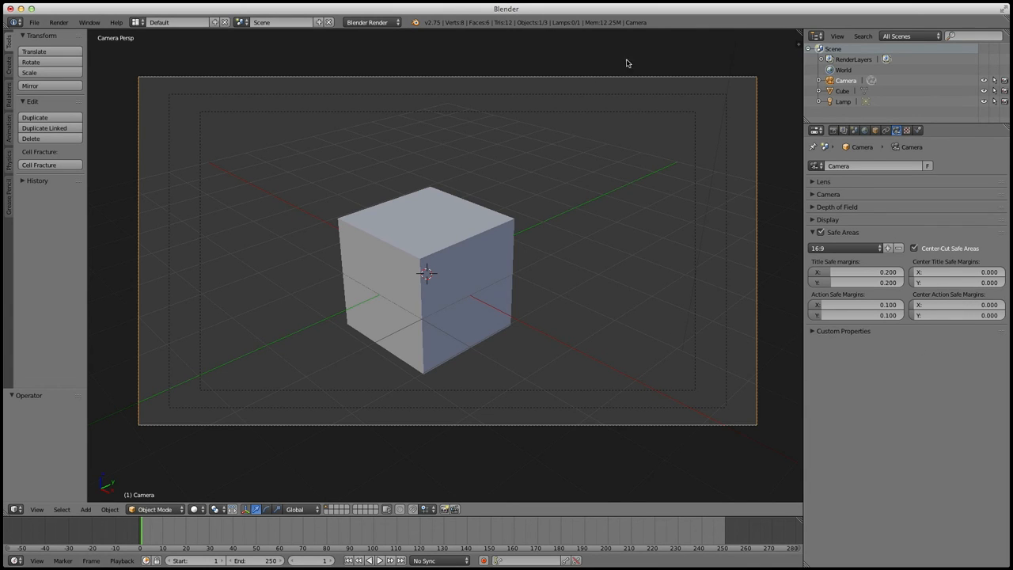
{"action": "mouse_move", "coordinate": [674, 450]}
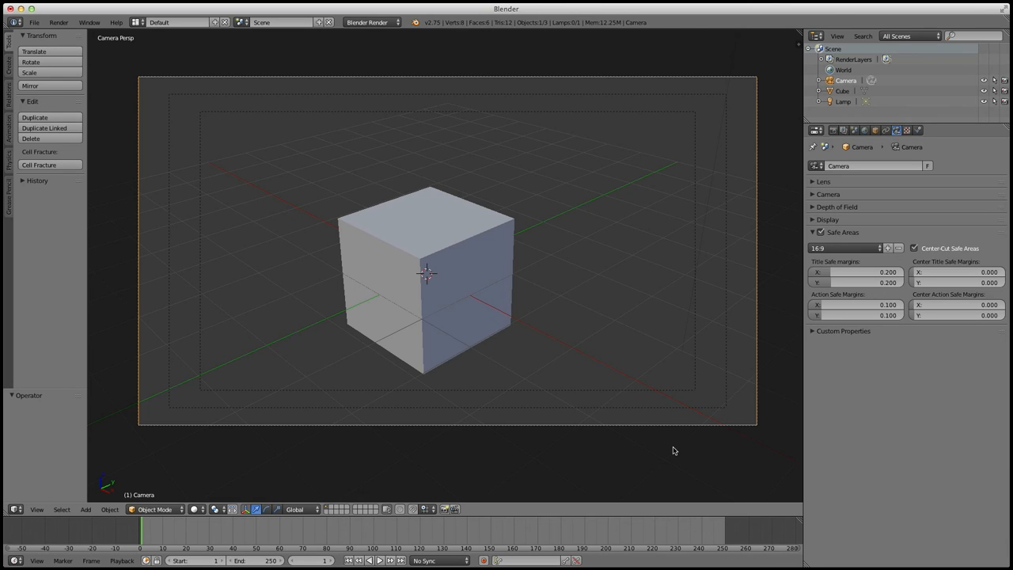
{"action": "mouse_move", "coordinate": [652, 451]}
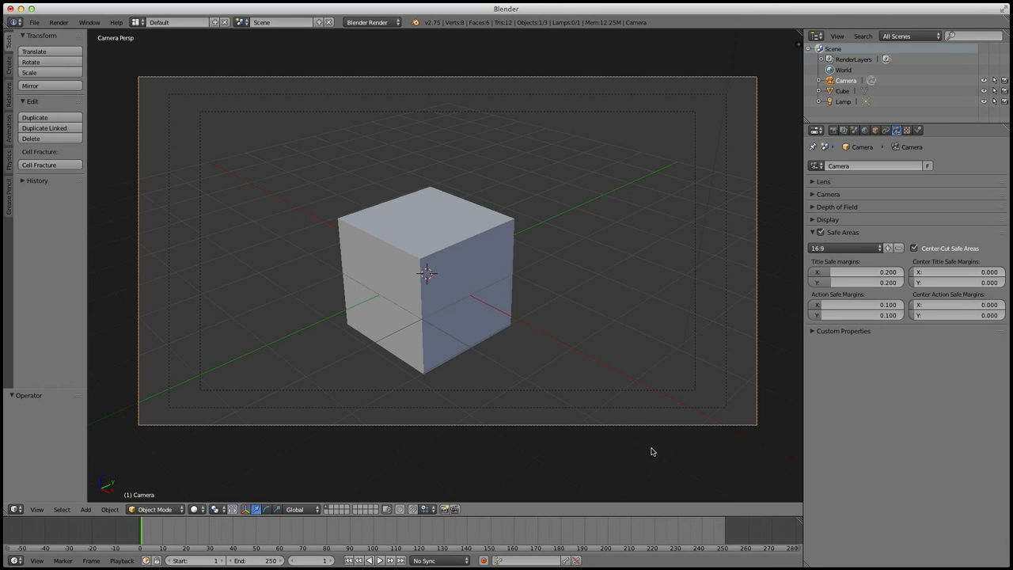
{"action": "mouse_move", "coordinate": [633, 459]}
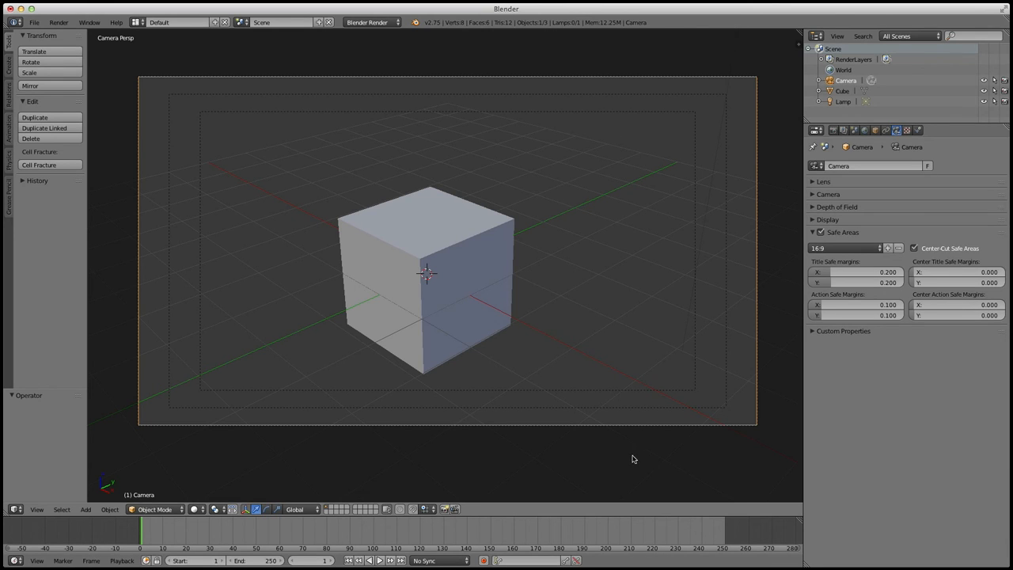
{"action": "mouse_move", "coordinate": [629, 67]}
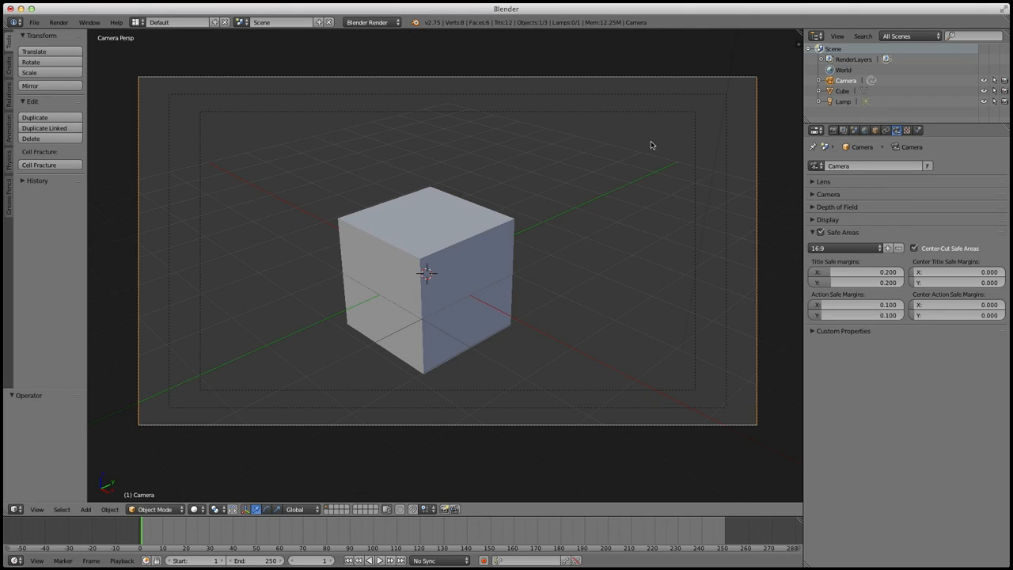
{"action": "mouse_move", "coordinate": [597, 386]}
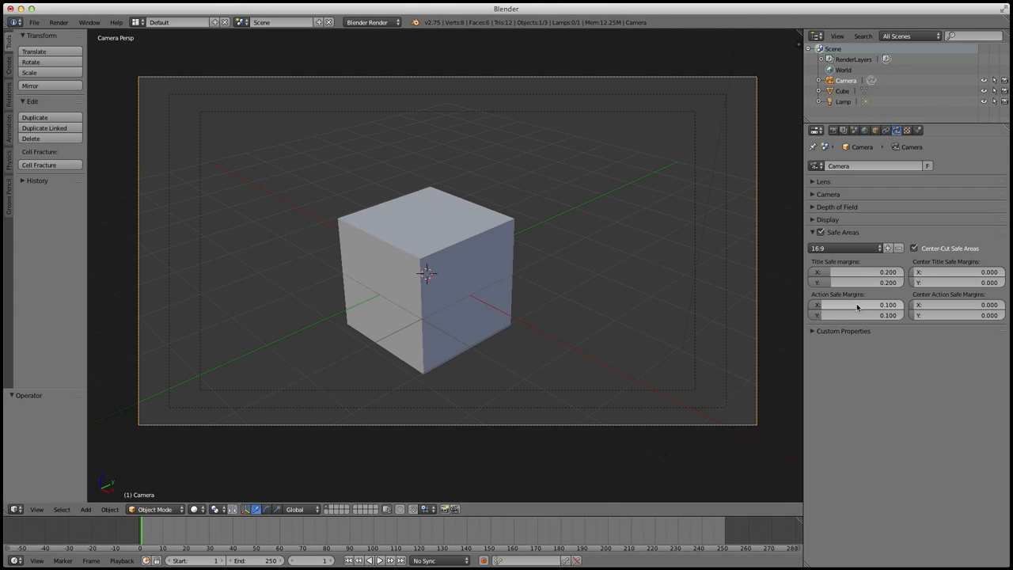
Step: Set center-cut title-safe margins to 0.400 × 0.200 and action-safe width to 0.325
{"action": "left_click", "coordinate": [953, 272]}
{"action": "type", "text": "0.400"}
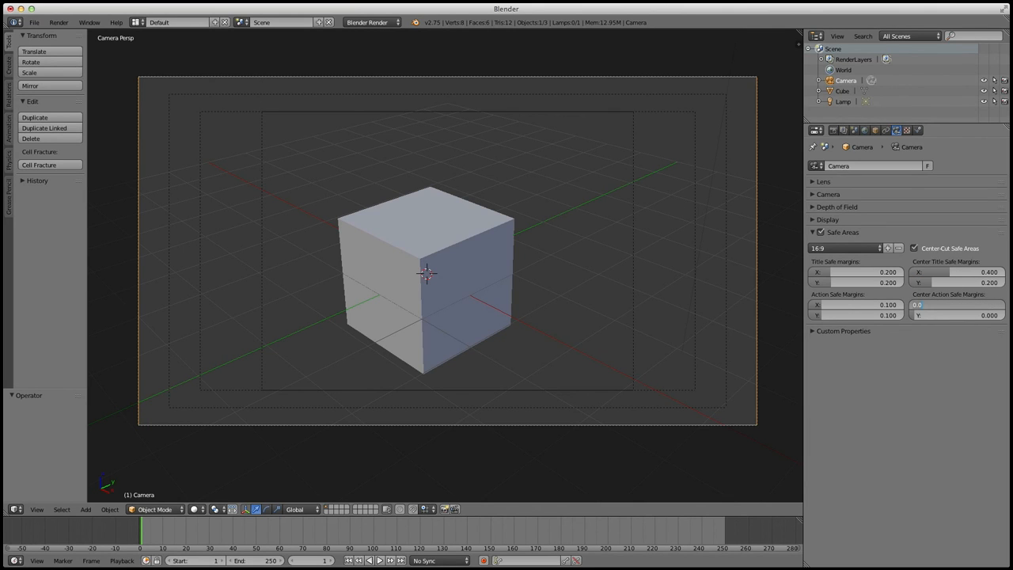
{"action": "left_click", "coordinate": [949, 304]}
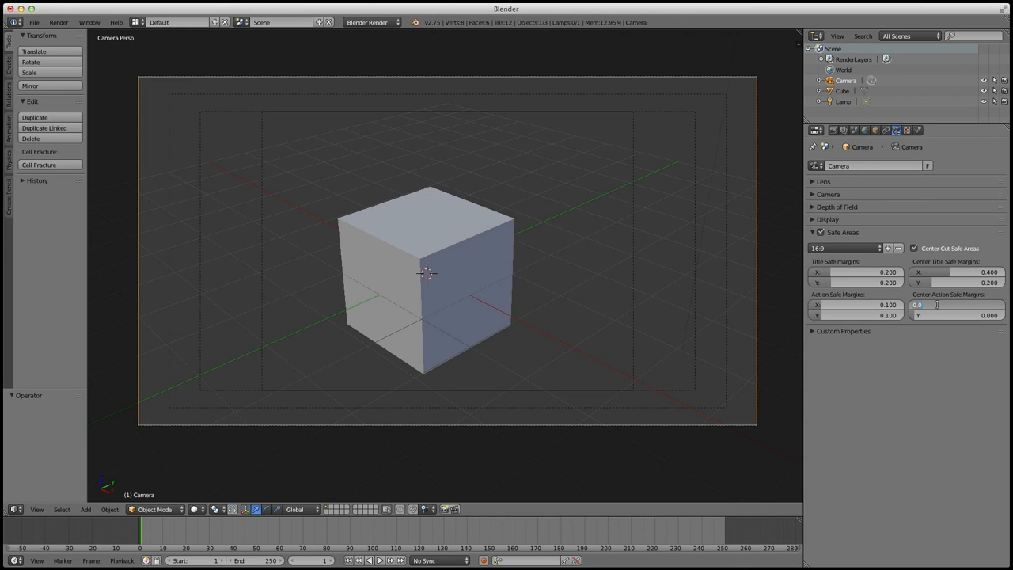
{"action": "type", "text": "0.325"}
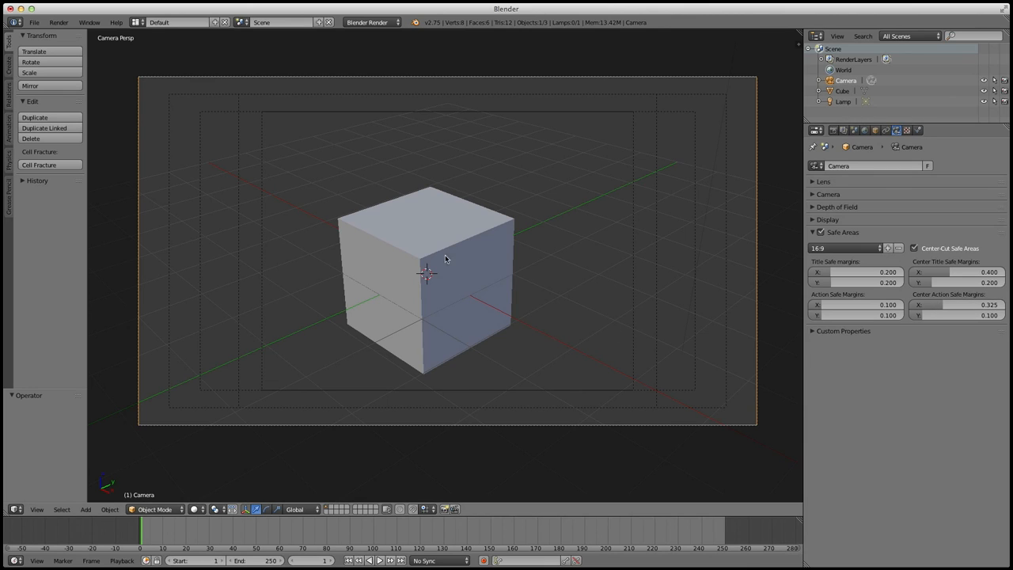
{"action": "mouse_move", "coordinate": [639, 95]}
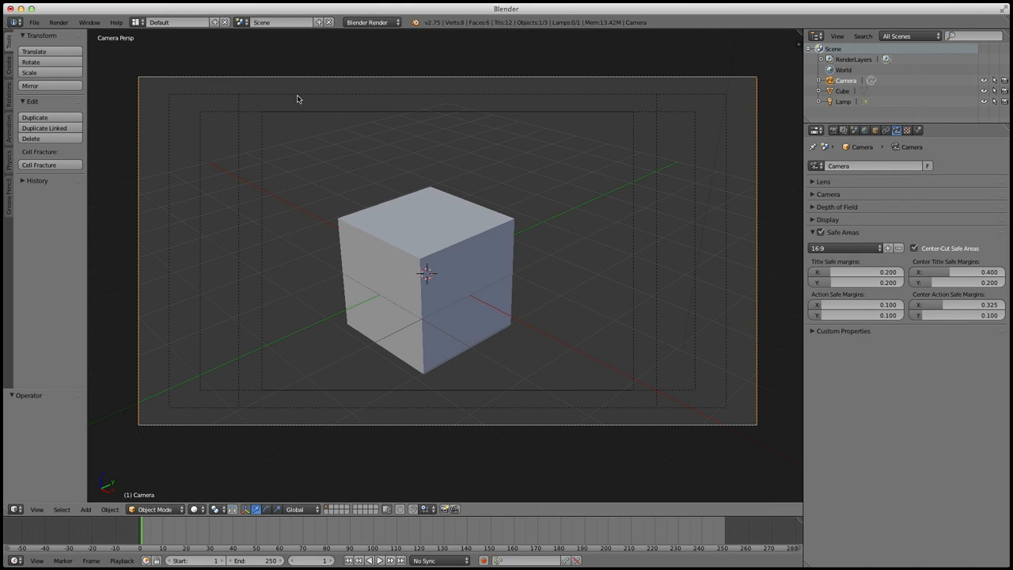
{"action": "mouse_move", "coordinate": [424, 158]}
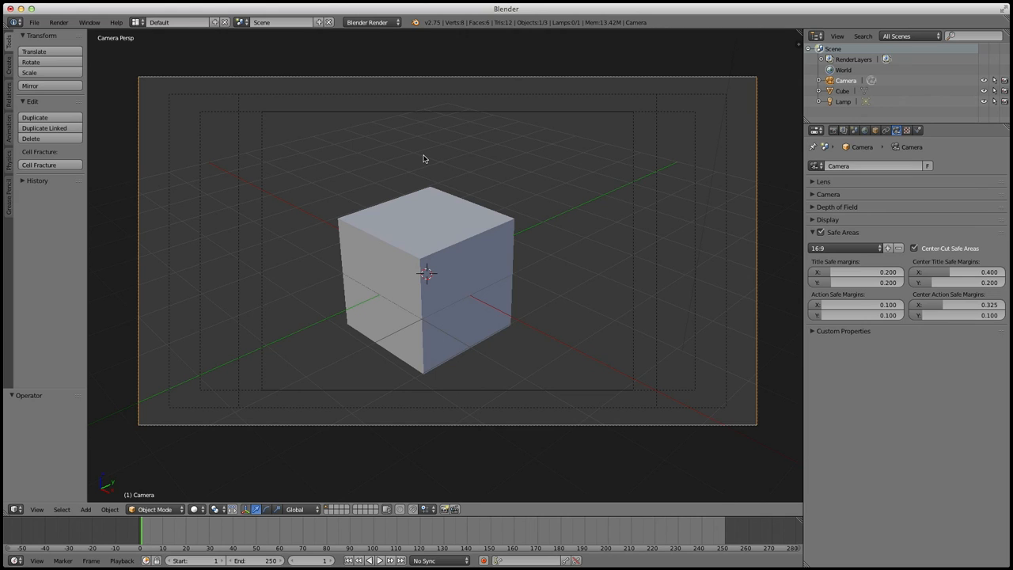
{"action": "mouse_move", "coordinate": [378, 231]}
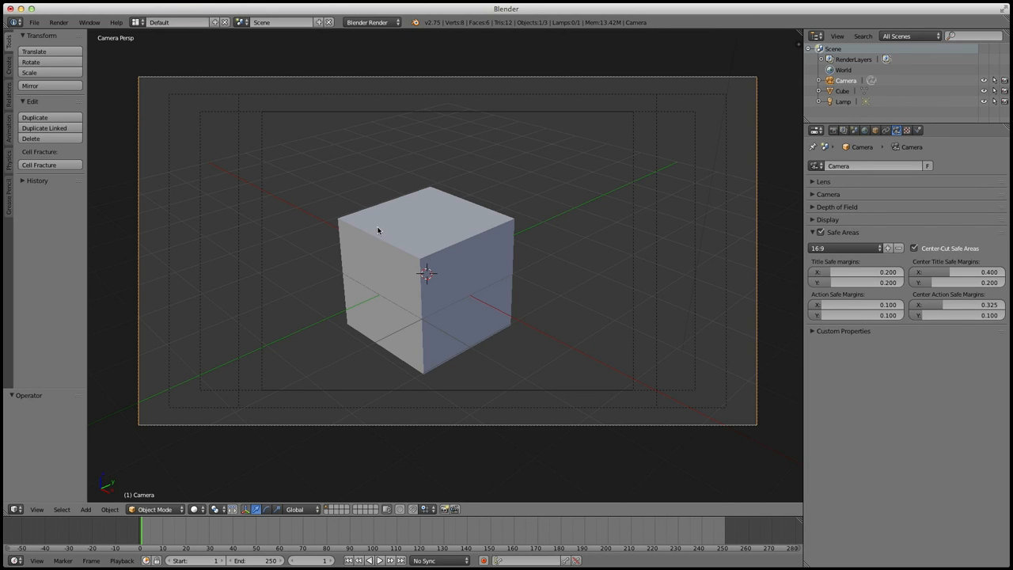
{"action": "mouse_move", "coordinate": [617, 386]}
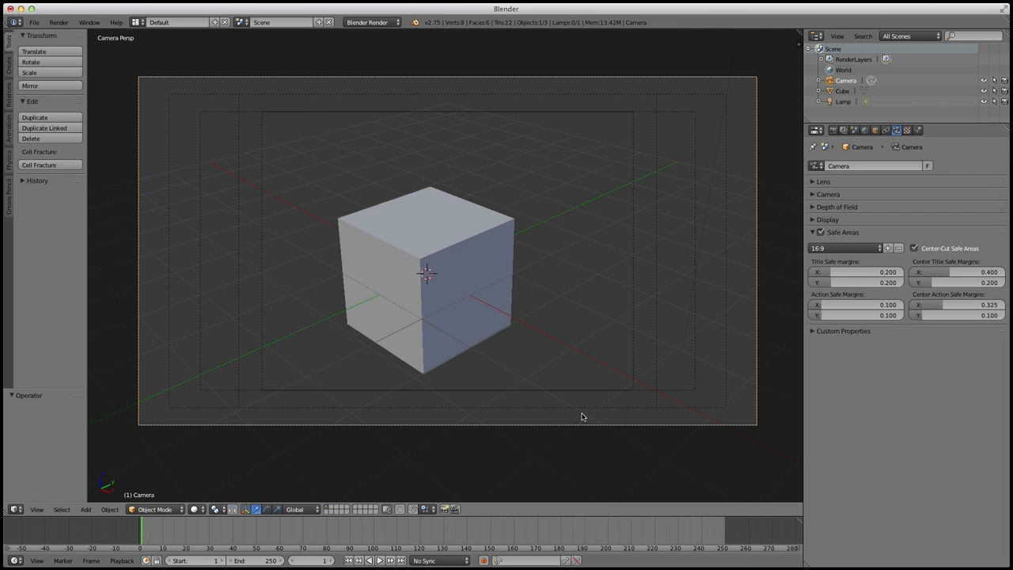
{"action": "mouse_move", "coordinate": [639, 127]}
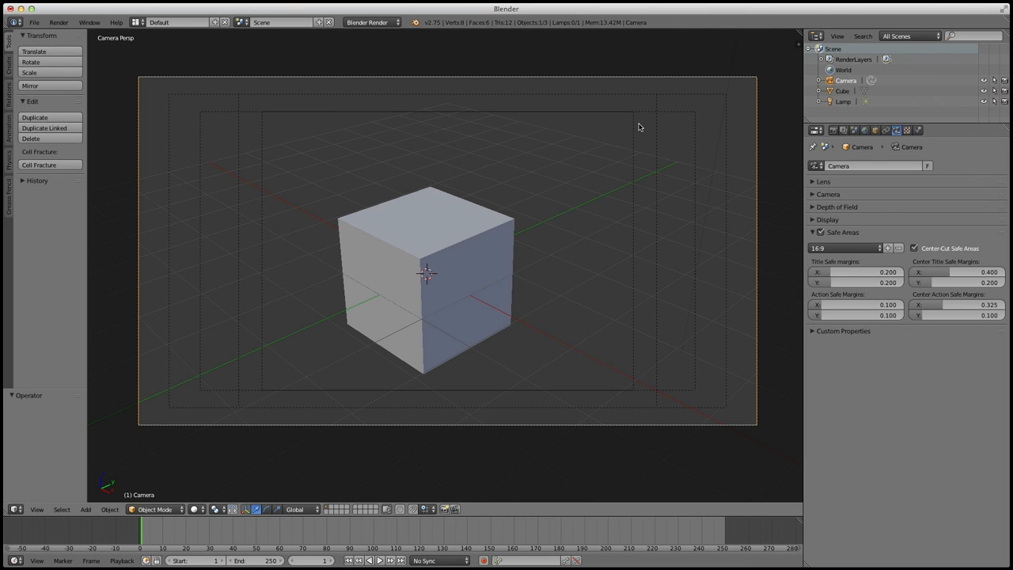
{"action": "mouse_move", "coordinate": [513, 361]}
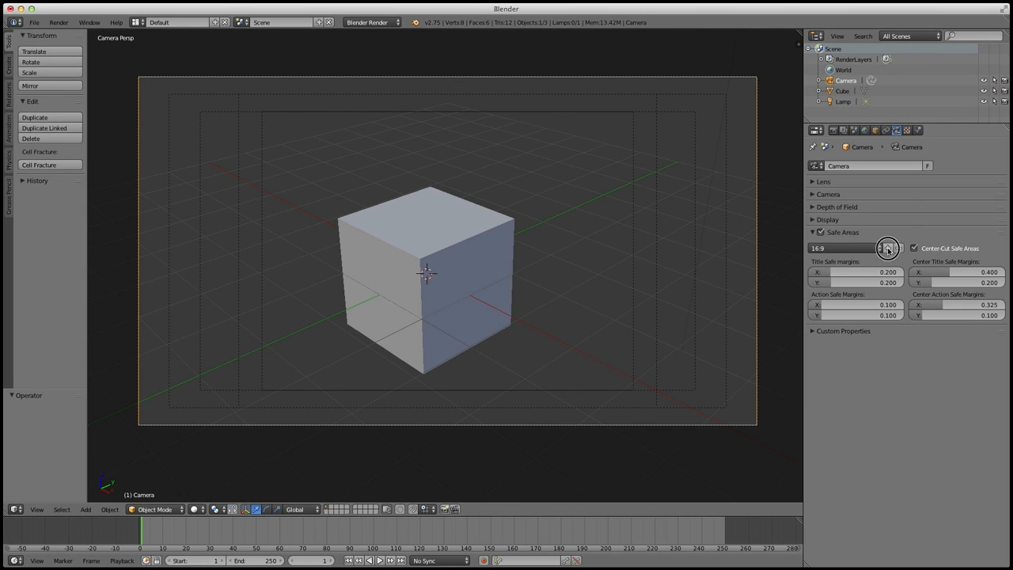
Step: Save the current margins as a new safe-area preset named 'Ben 16:9'
{"action": "left_click", "coordinate": [888, 247]}
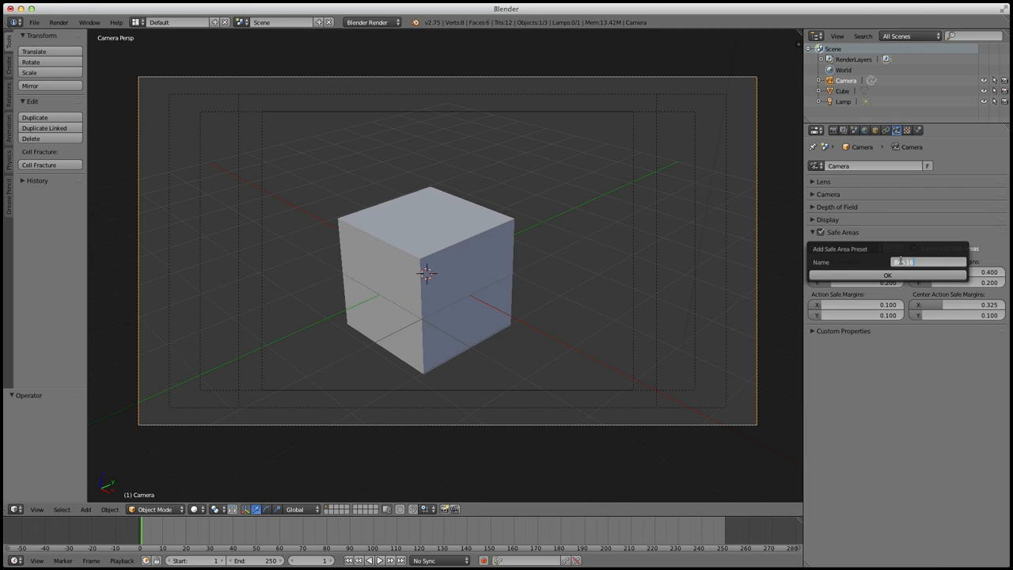
{"action": "left_click", "coordinate": [886, 275]}
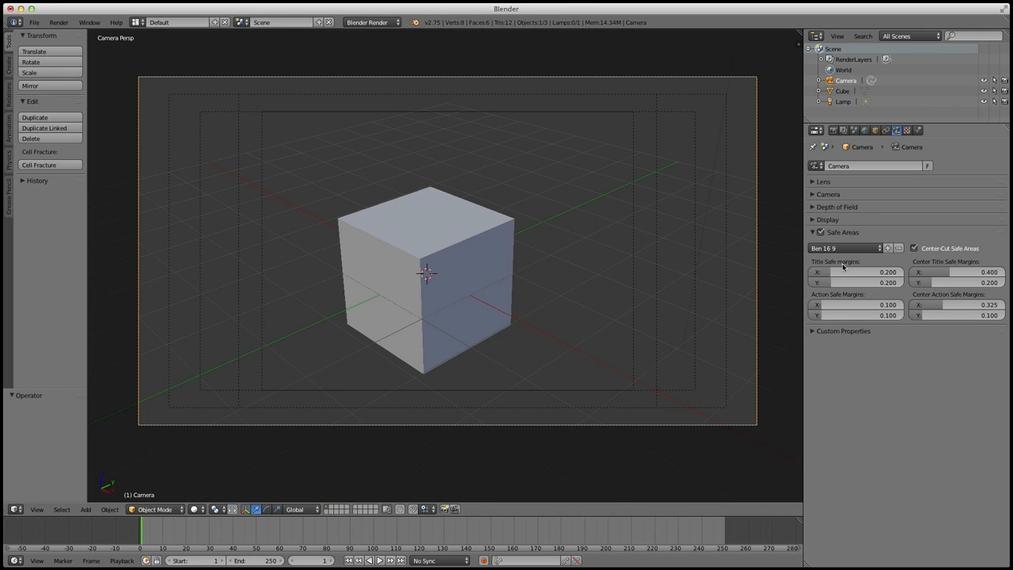
Step: Compare by applying the stock 16:9 preset, then switch back to Ben 16:9
{"action": "left_click", "coordinate": [845, 247]}
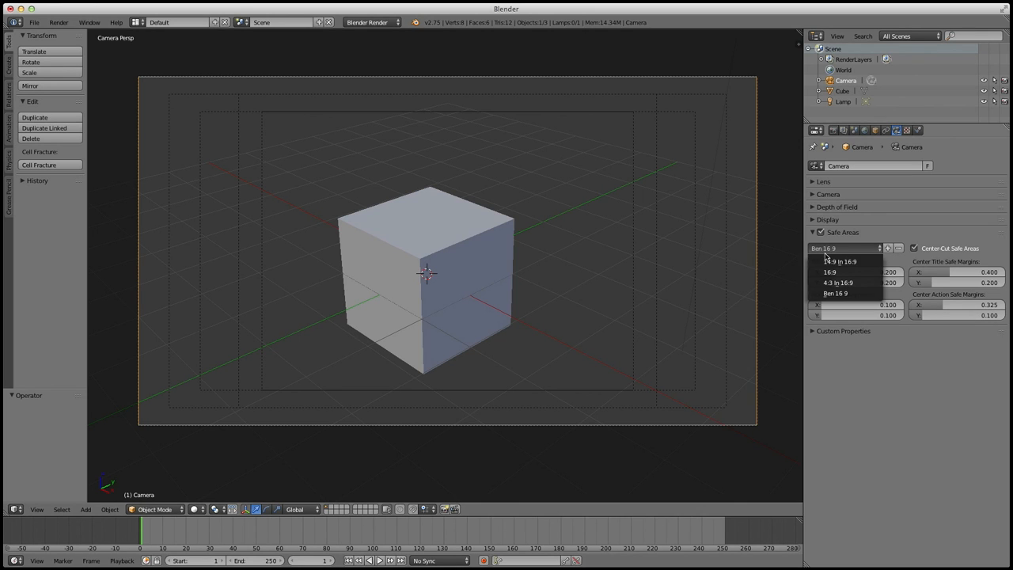
{"action": "left_click", "coordinate": [829, 272]}
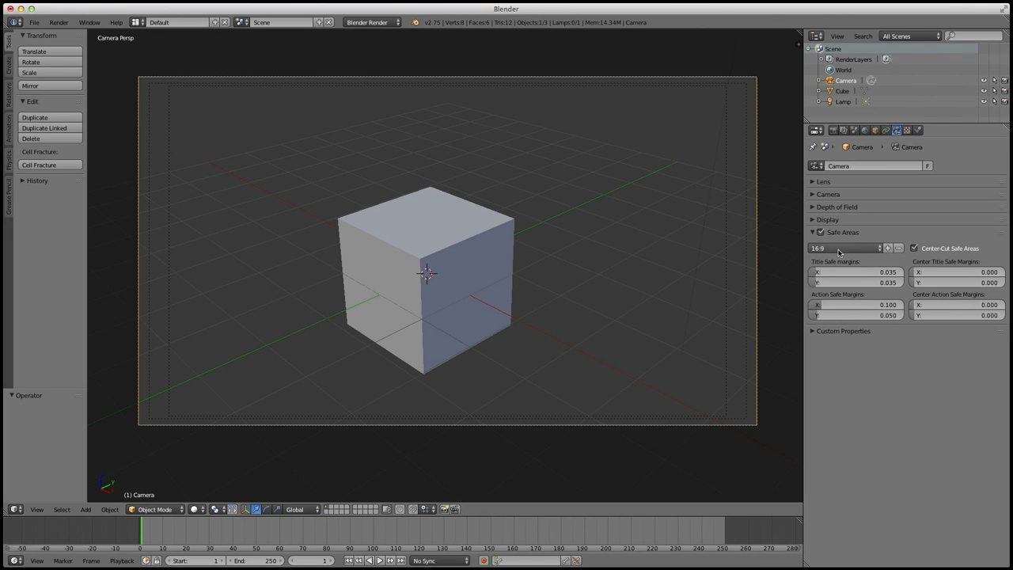
{"action": "left_click", "coordinate": [842, 247]}
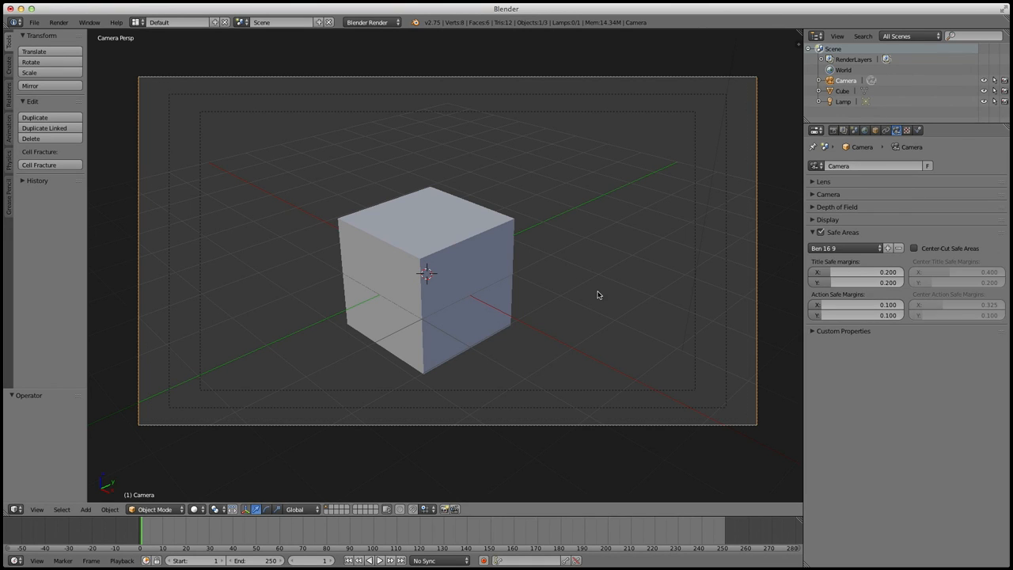